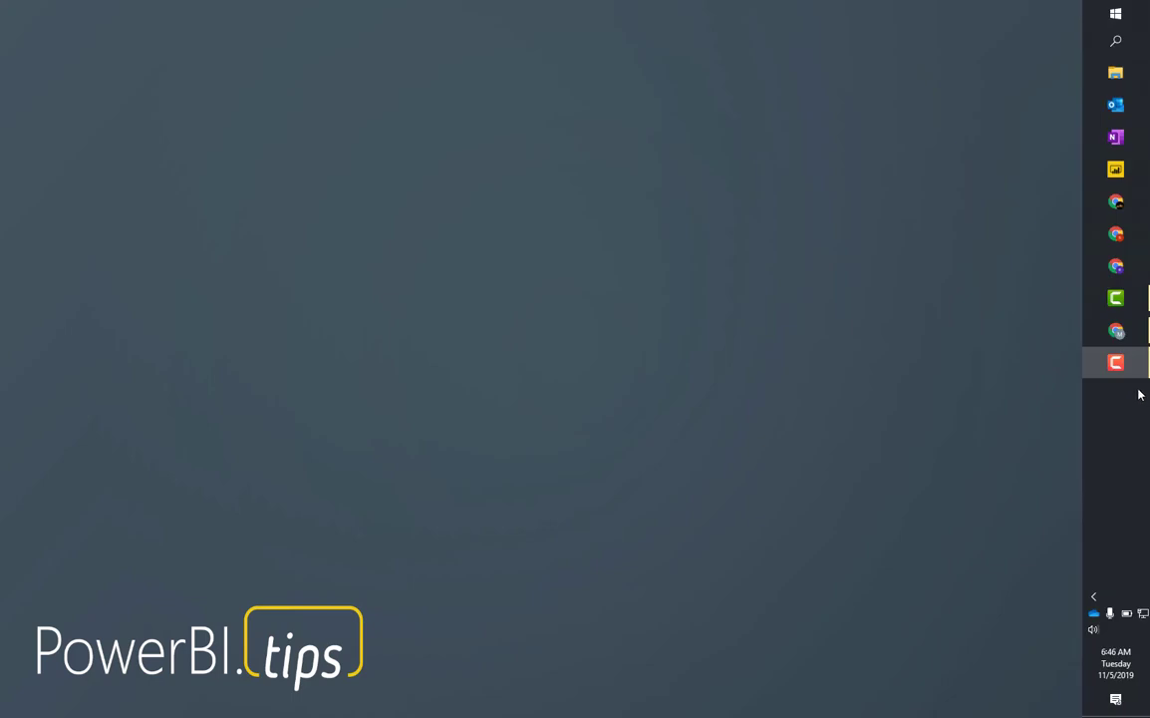
Launch Chrome and go to charts.powerbi.tips
{"action": "left_click", "coordinate": [1115, 233]}
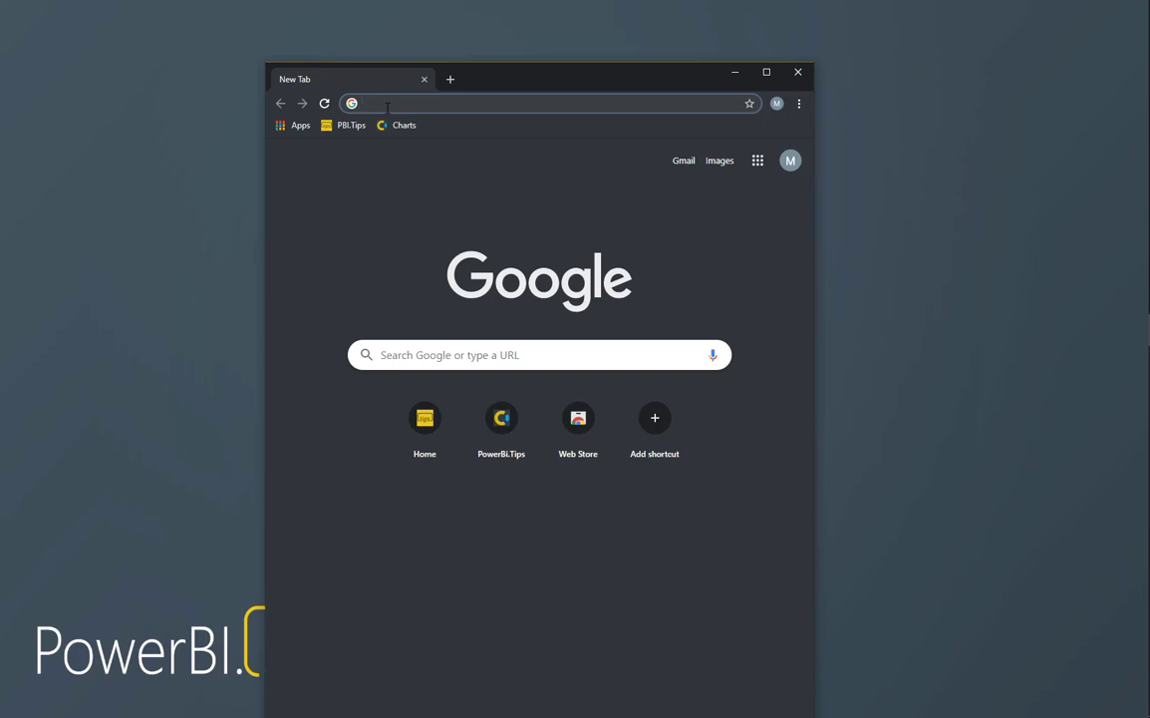
{"action": "type", "text": "Ch"}
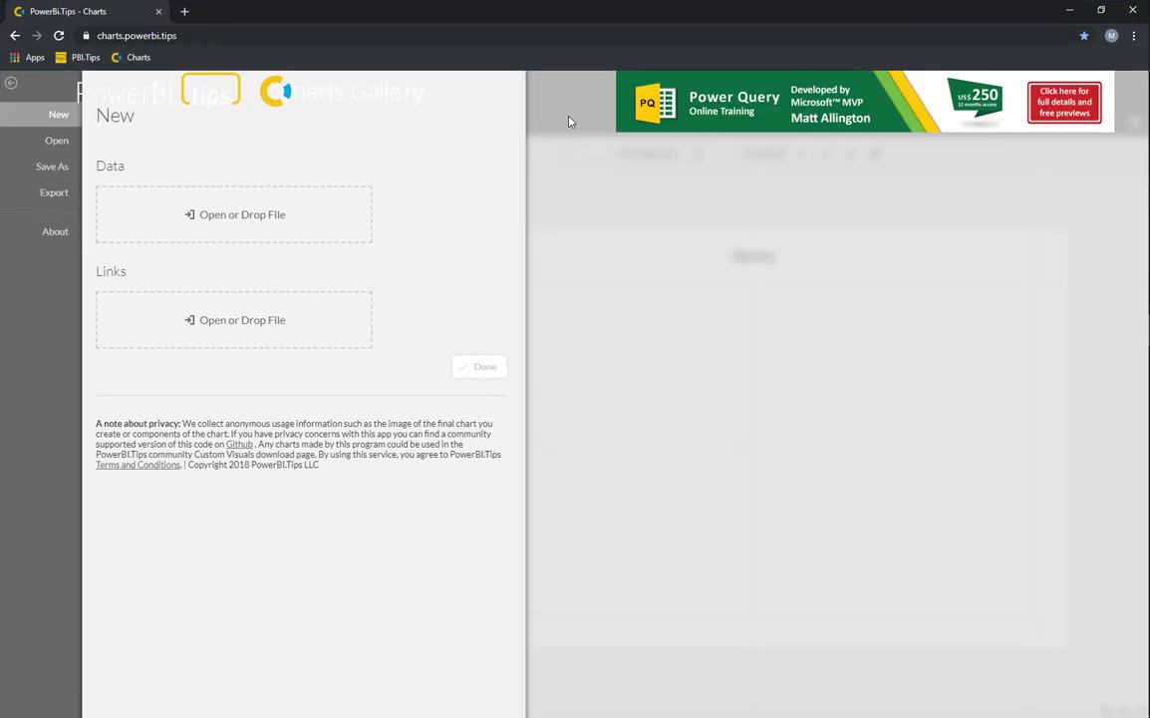
{"action": "mouse_move", "coordinate": [483, 292]}
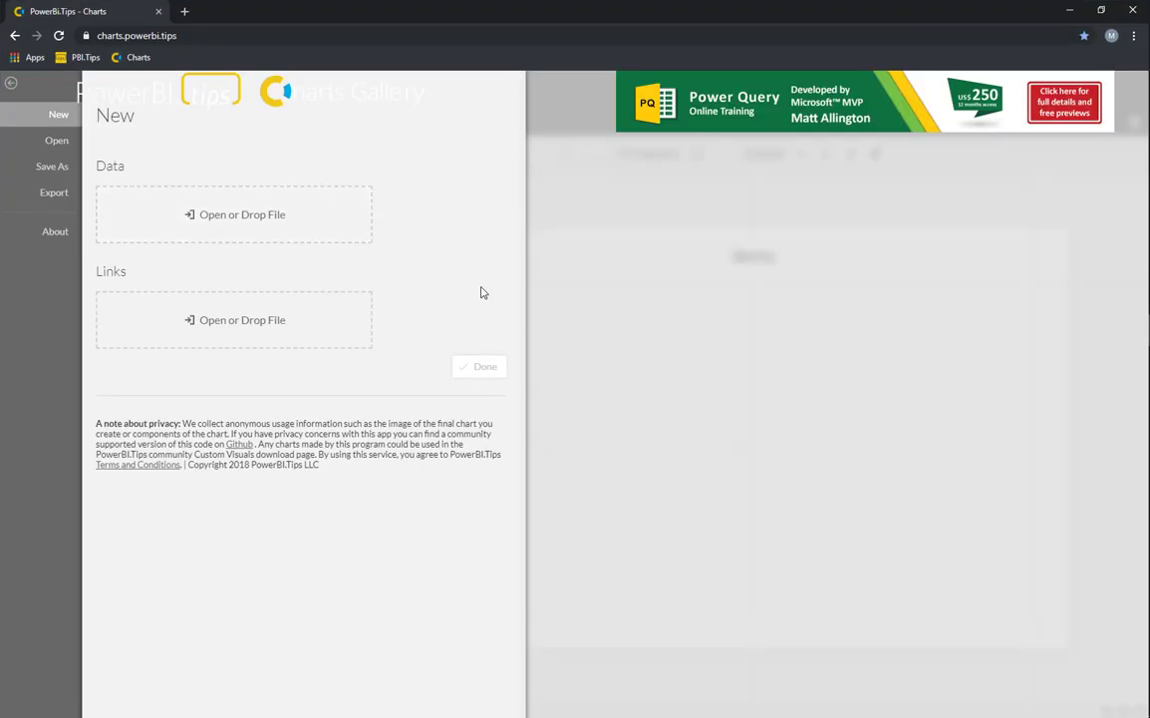
{"action": "mouse_move", "coordinate": [284, 379]}
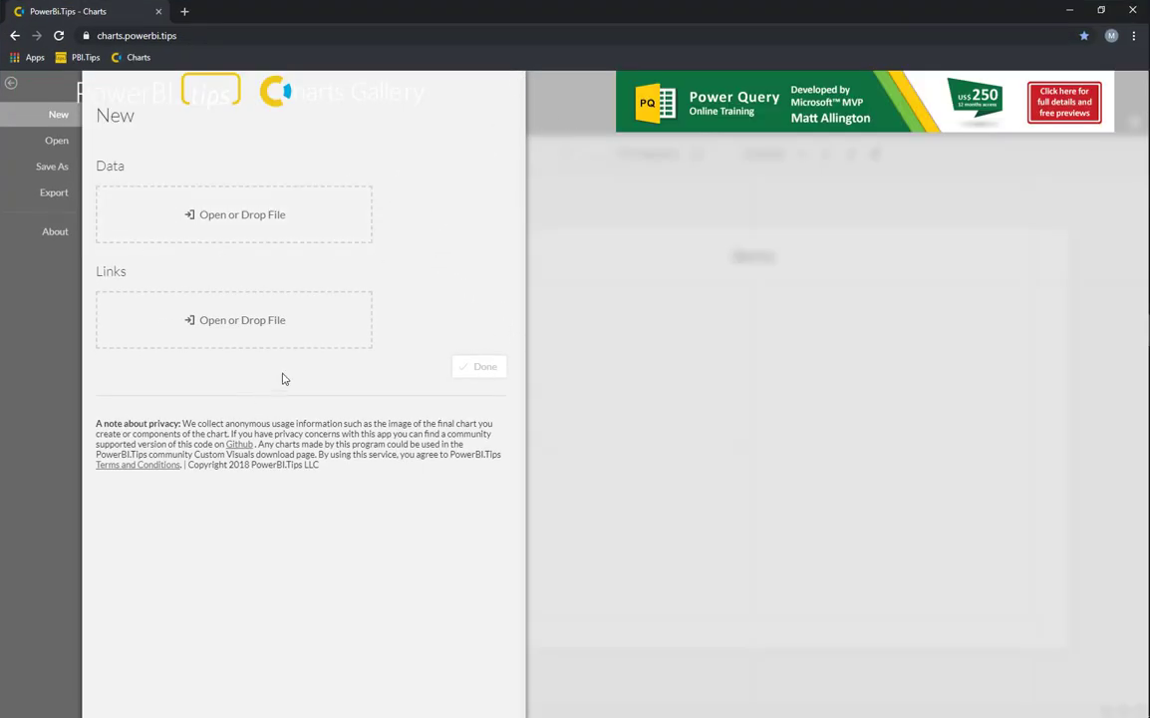
{"action": "mouse_move", "coordinate": [578, 156]}
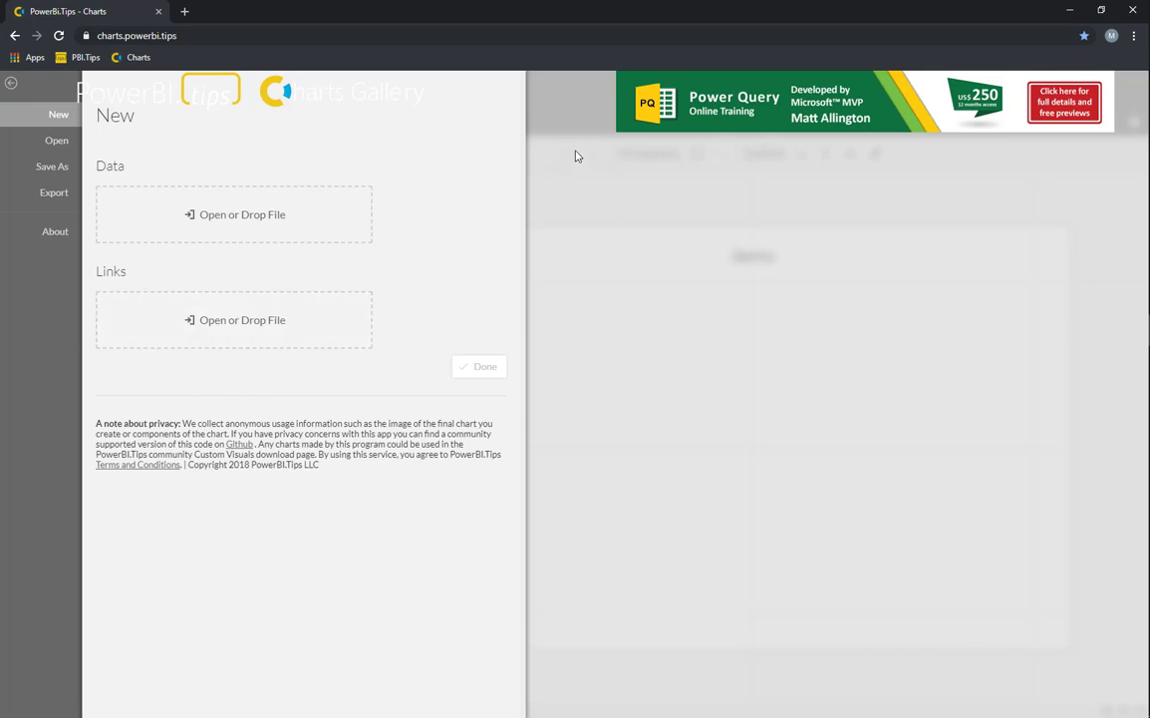
{"action": "mouse_move", "coordinate": [675, 238]}
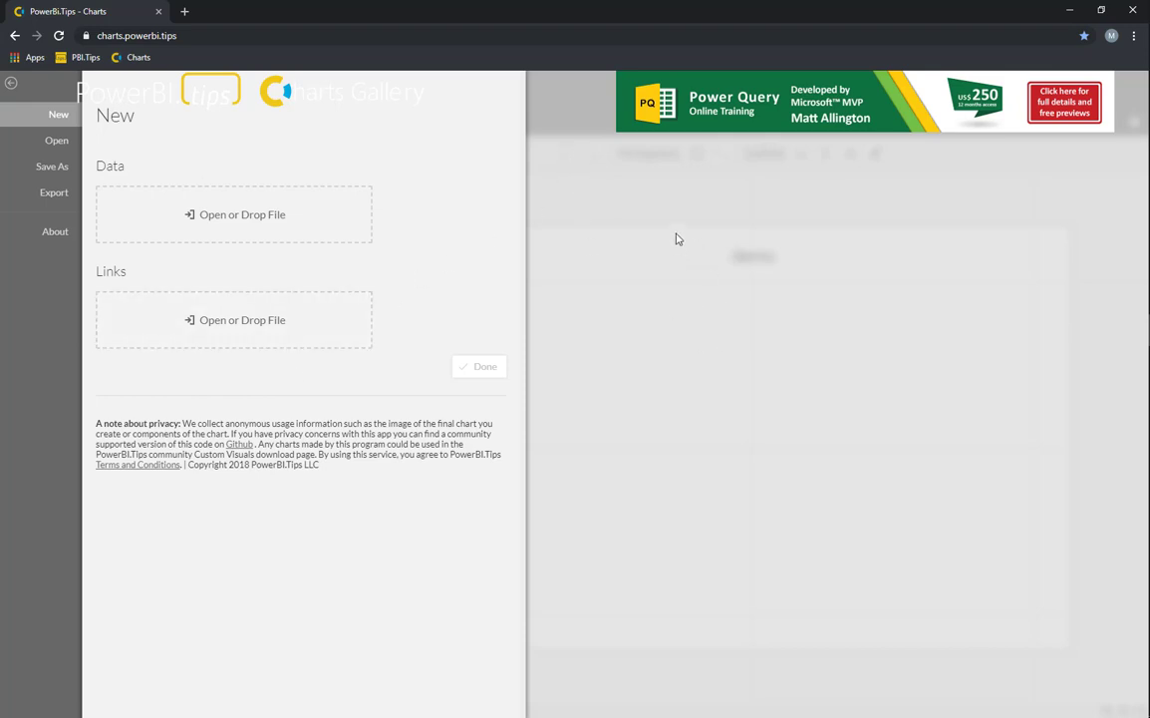
Load the Temperature data and add a rectangle mark to the glyph
{"action": "left_click", "coordinate": [478, 366]}
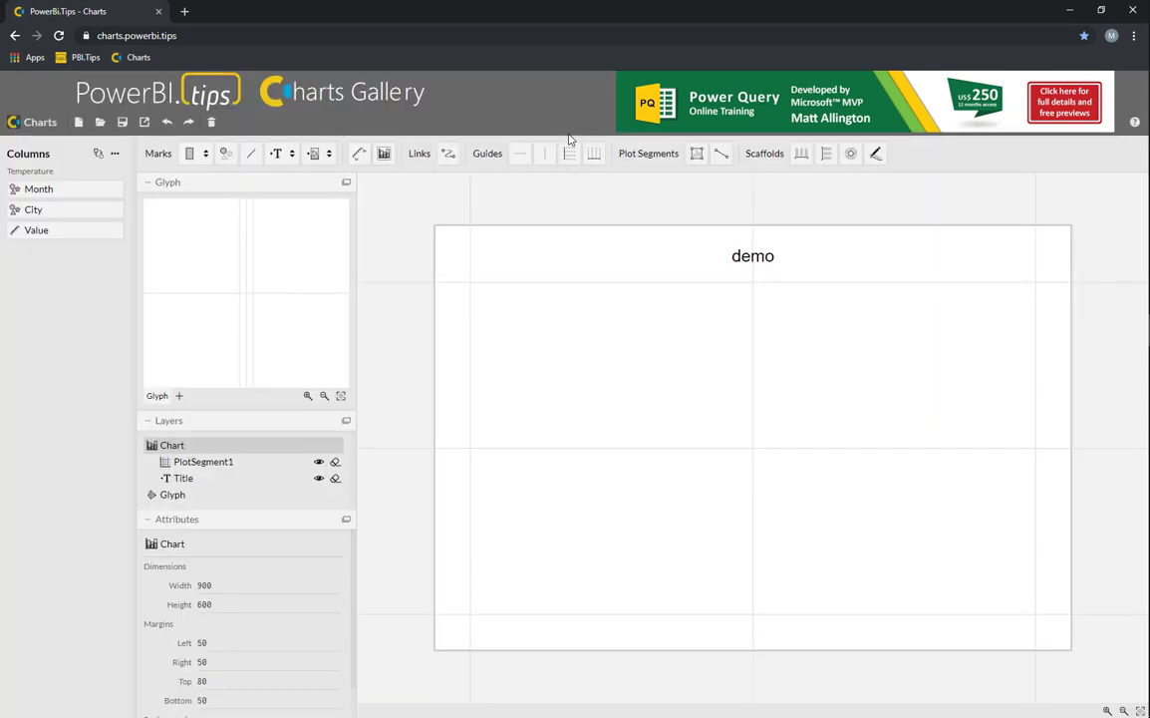
{"action": "mouse_move", "coordinate": [552, 159]}
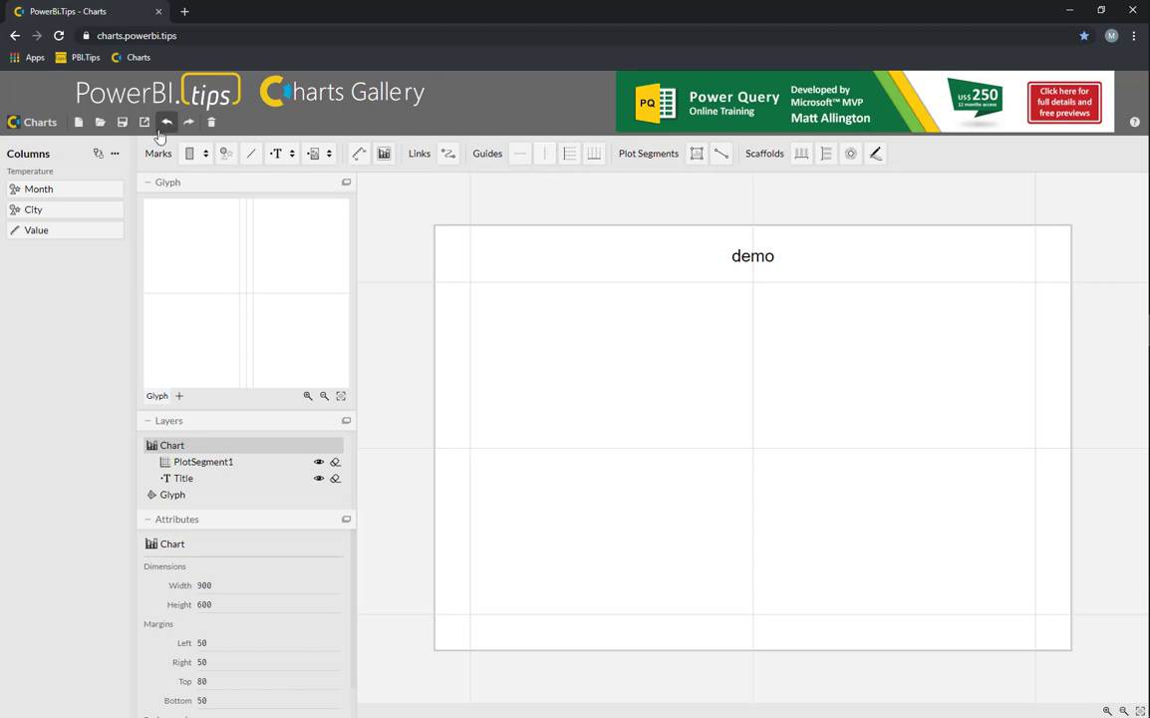
{"action": "left_click", "coordinate": [189, 153]}
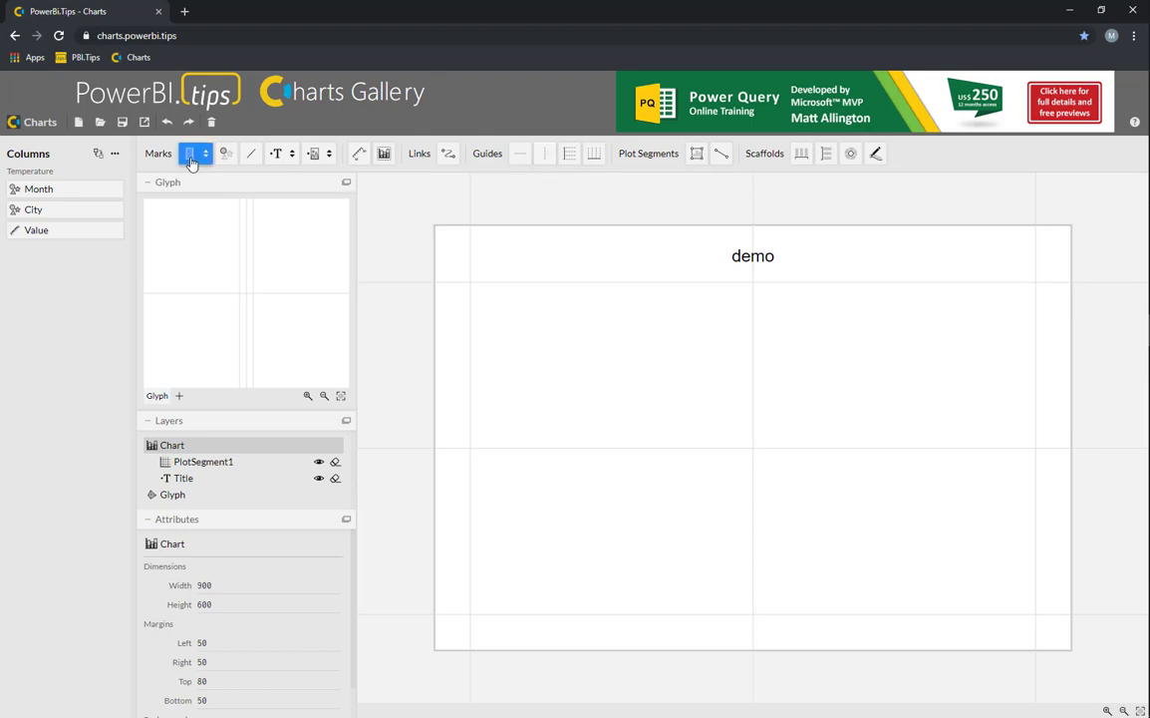
{"action": "left_click", "coordinate": [192, 152]}
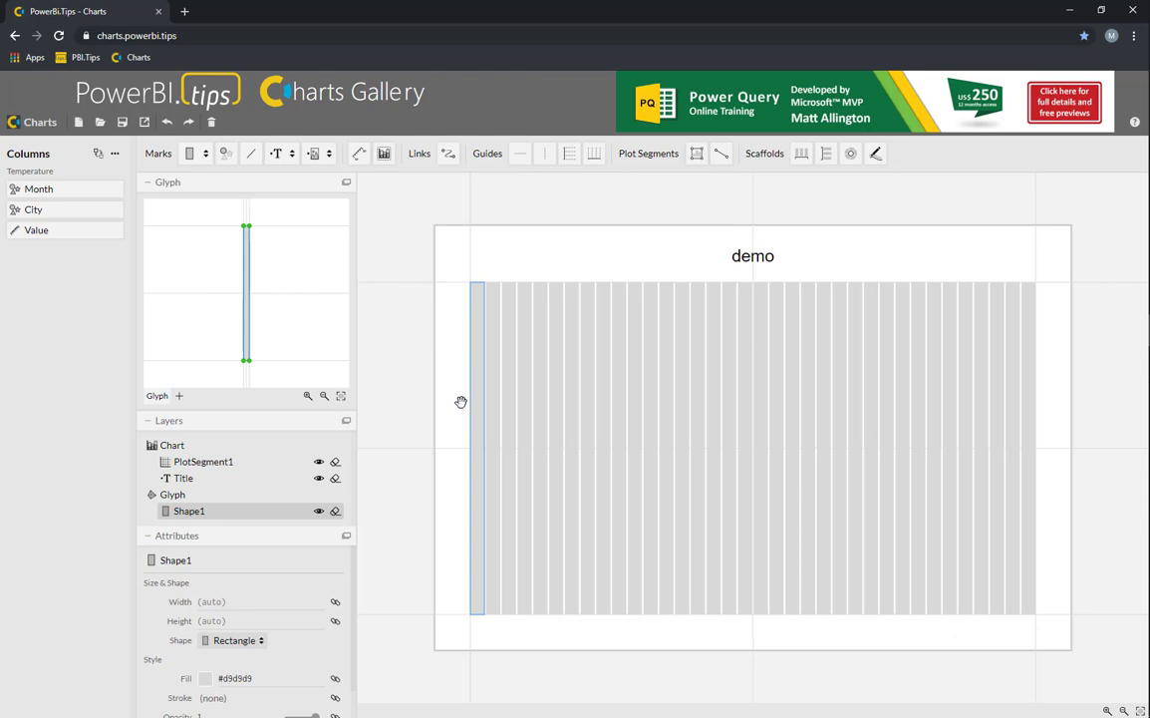
{"action": "mouse_move", "coordinate": [417, 356]}
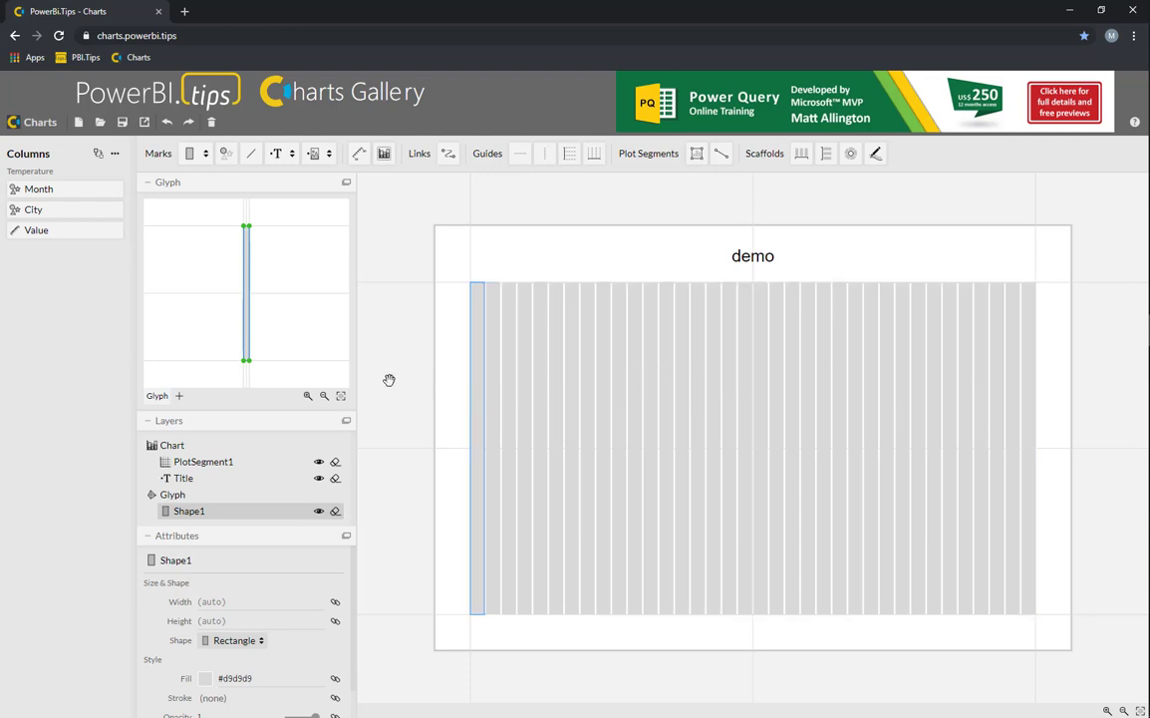
{"action": "mouse_move", "coordinate": [421, 364]}
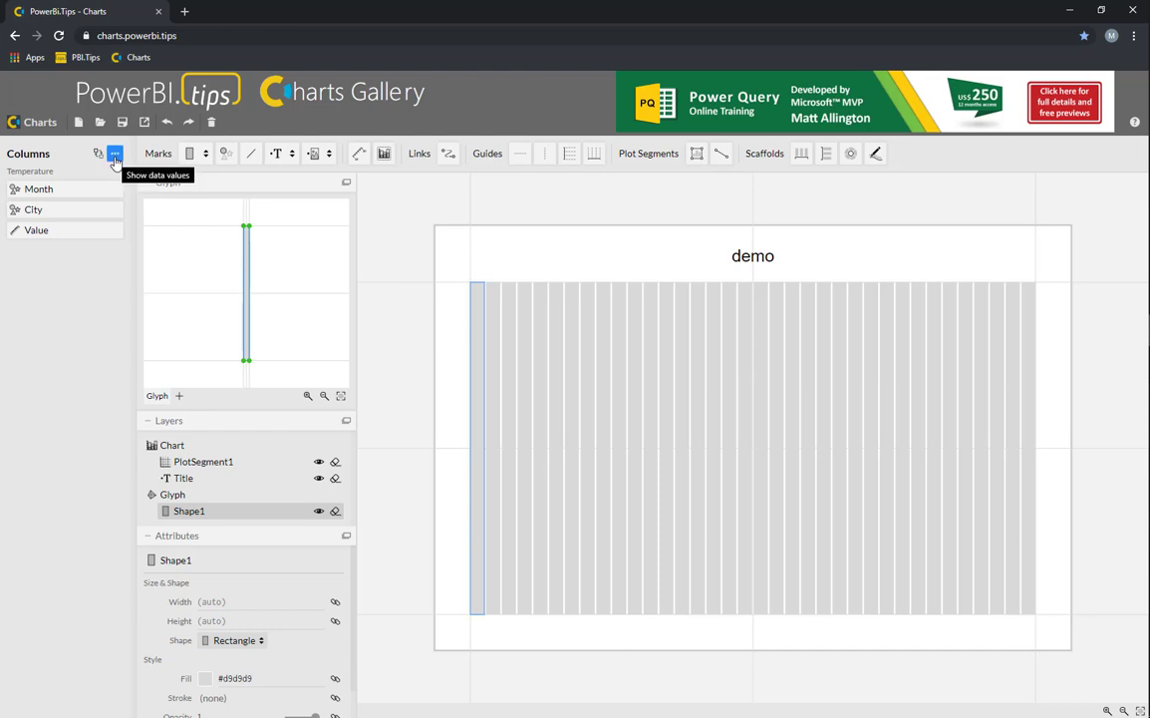
{"action": "left_click", "coordinate": [113, 154]}
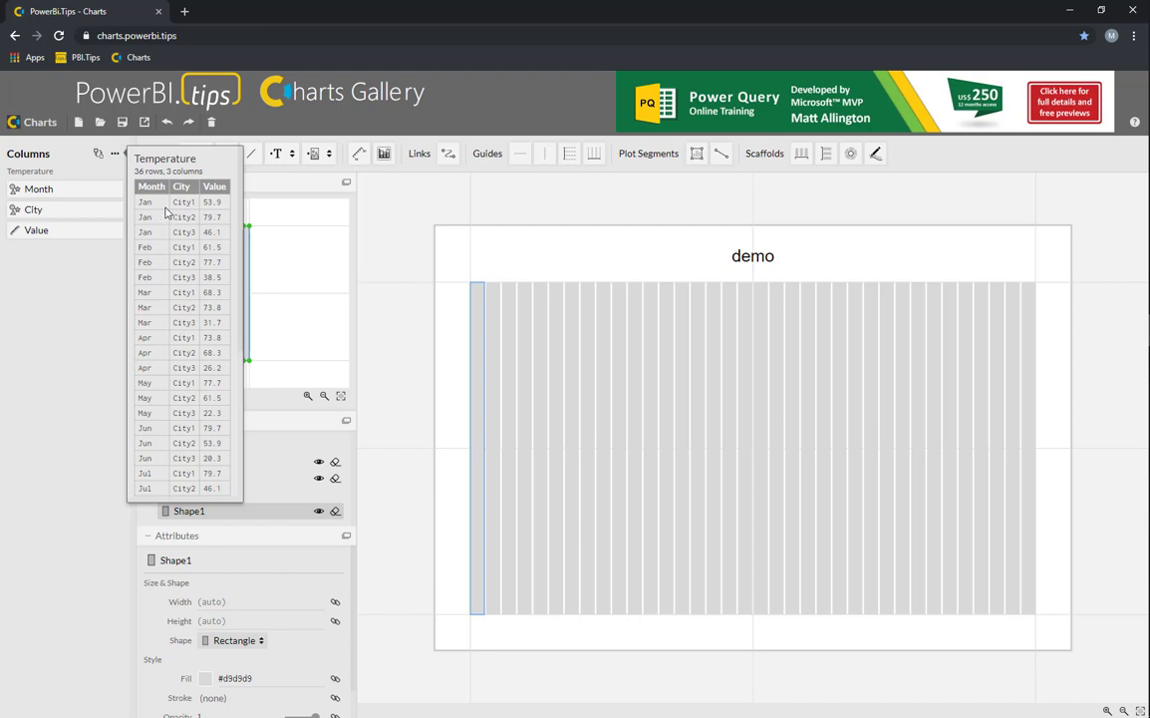
{"action": "scroll", "scroll_direction": "down", "scroll_amount": 3}
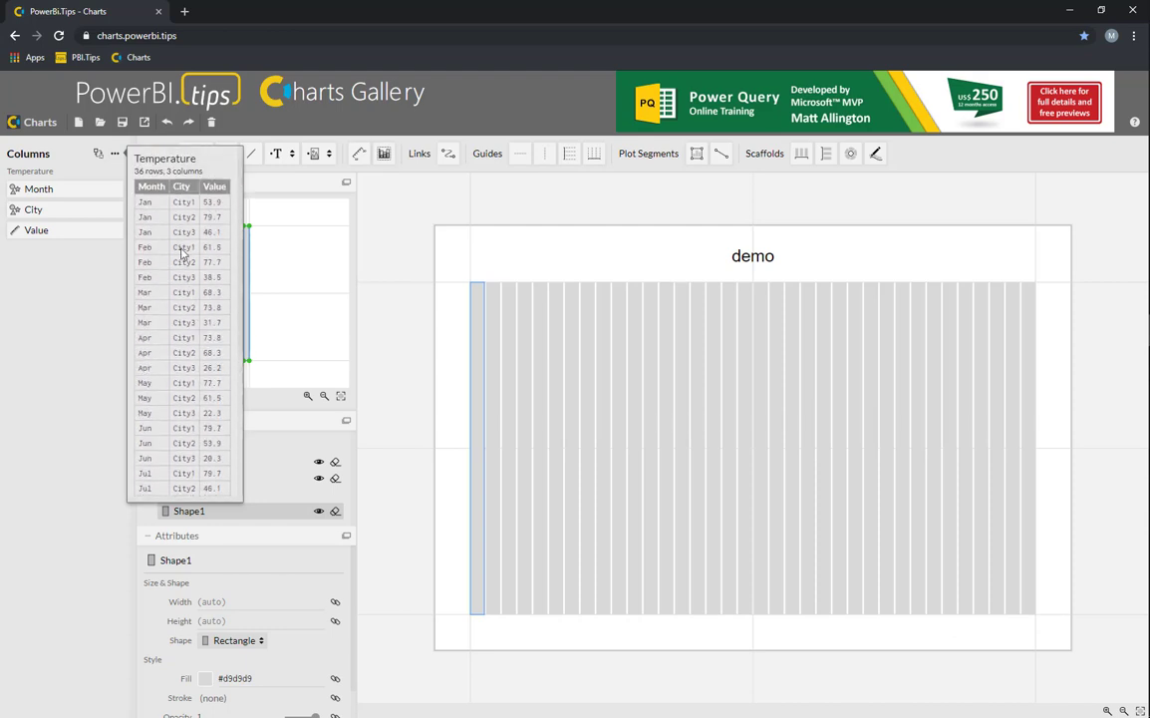
{"action": "mouse_move", "coordinate": [214, 188]}
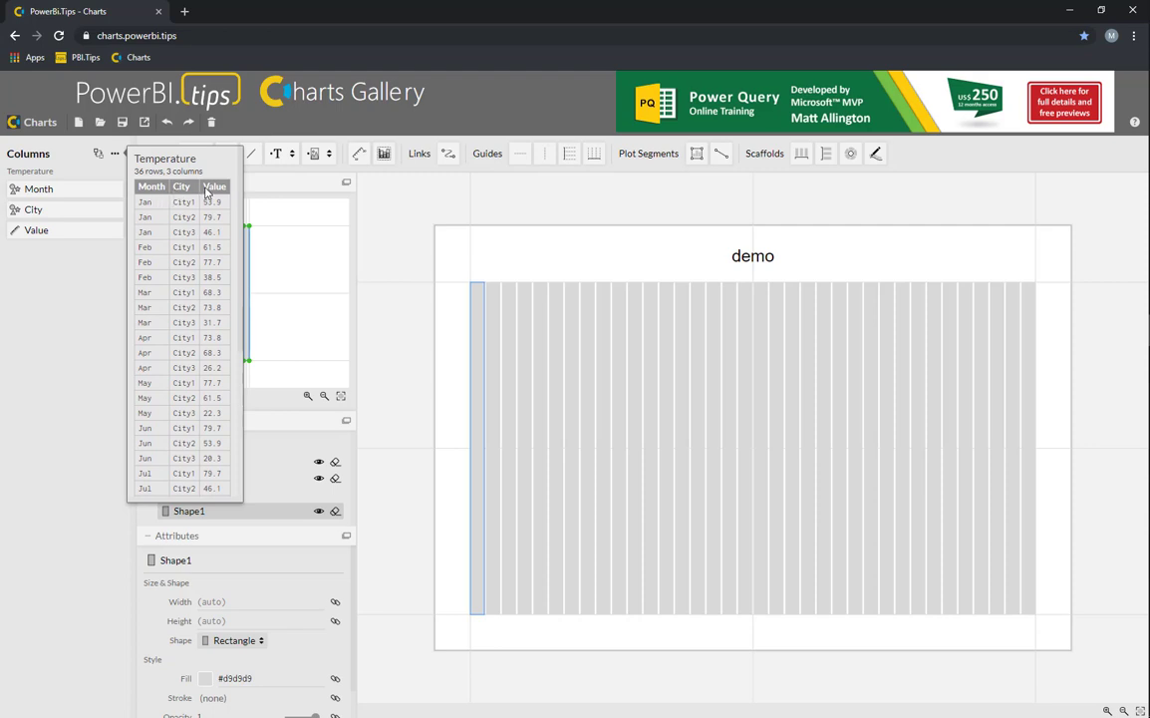
{"action": "mouse_move", "coordinate": [56, 266]}
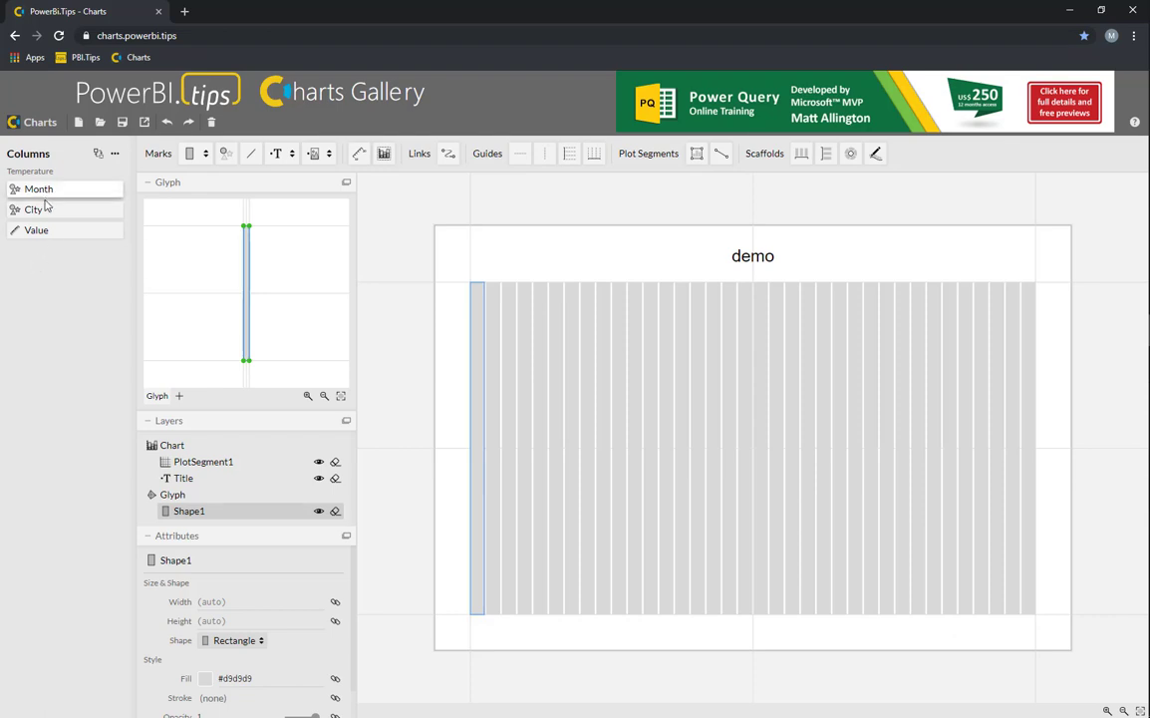
Colour the bars by City, group them by Month, and size them by Value
{"action": "left_click", "coordinate": [33, 209]}
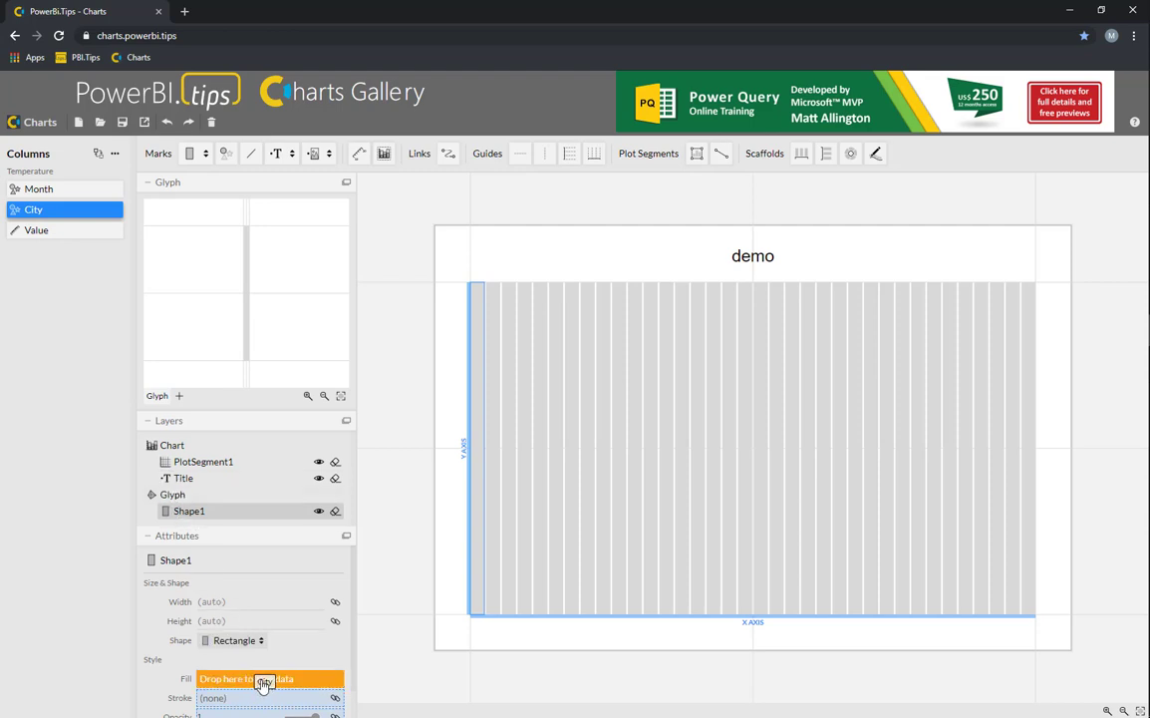
{"action": "left_click_drag", "start_coordinate": [33, 210], "coordinate": [265, 678]}
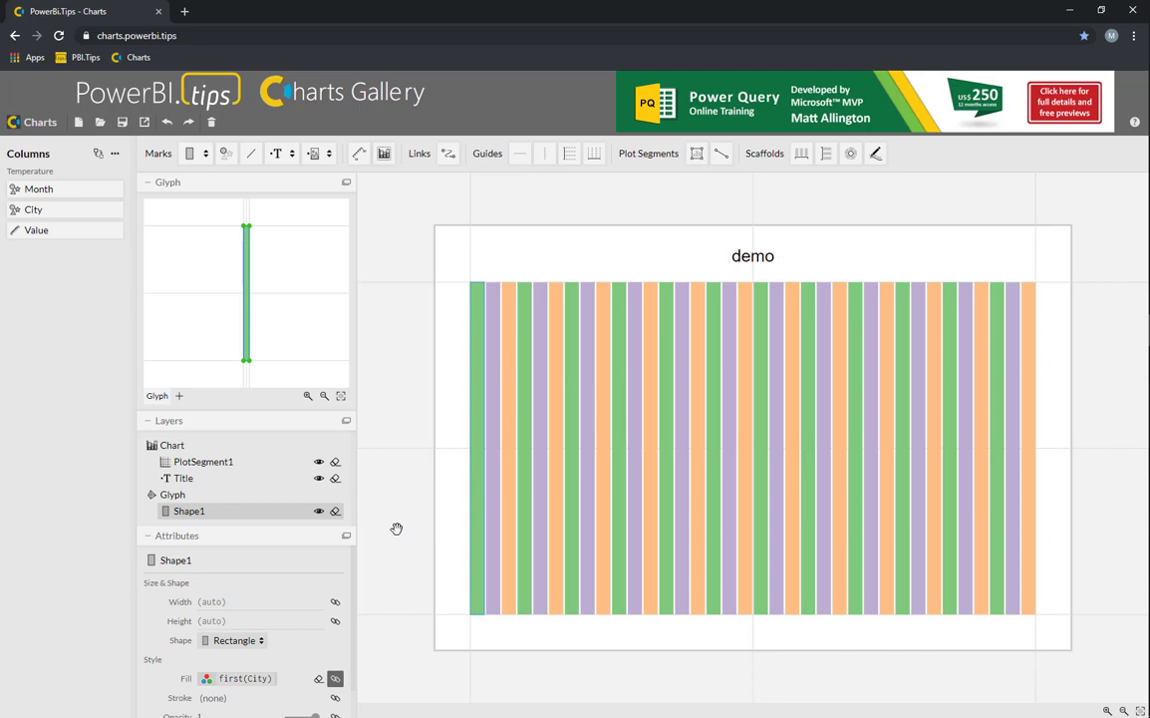
{"action": "mouse_move", "coordinate": [47, 192]}
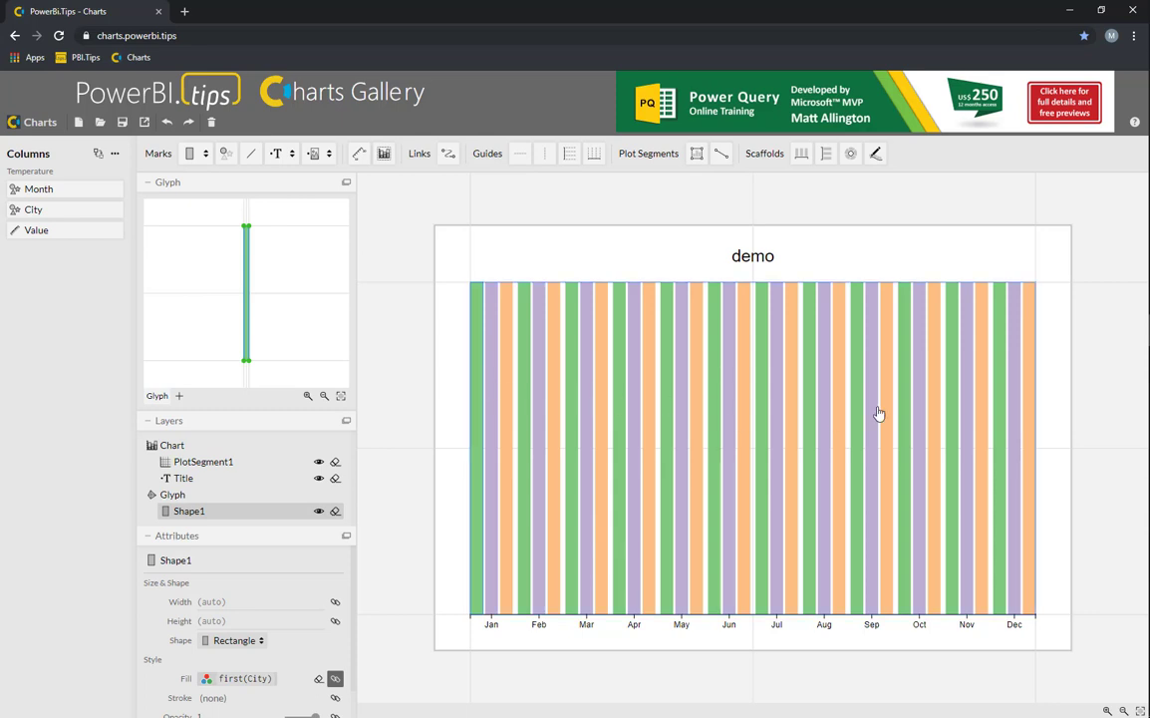
{"action": "mouse_move", "coordinate": [512, 585]}
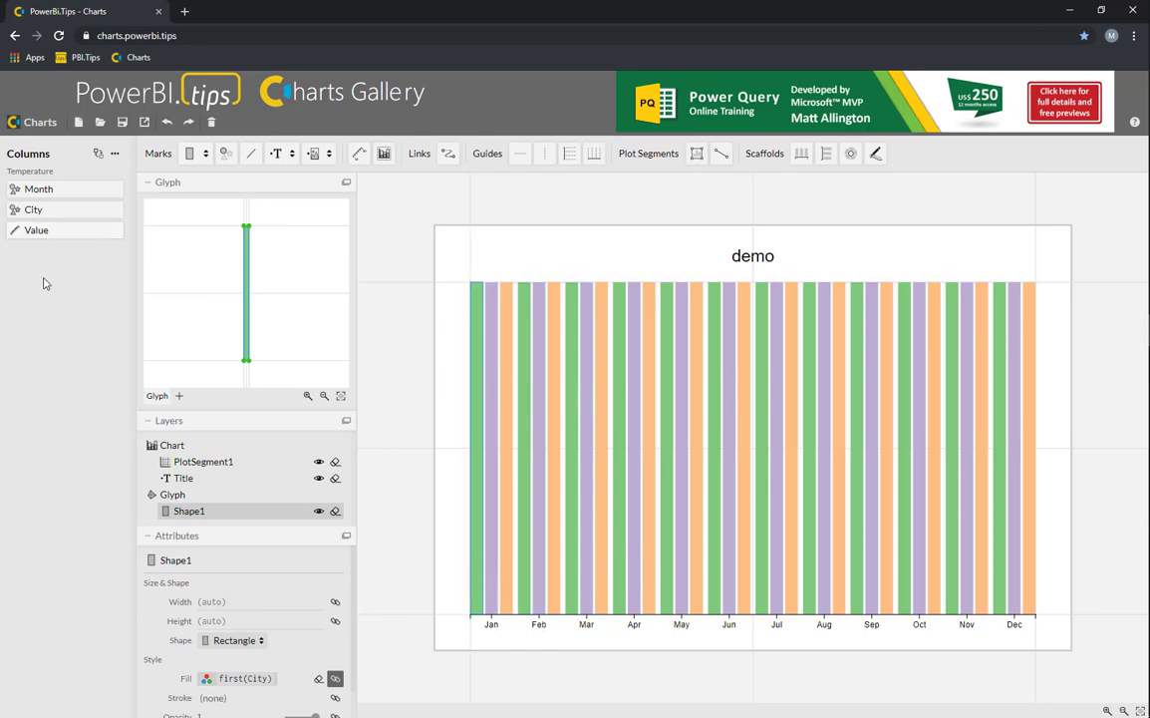
{"action": "left_click", "coordinate": [37, 230]}
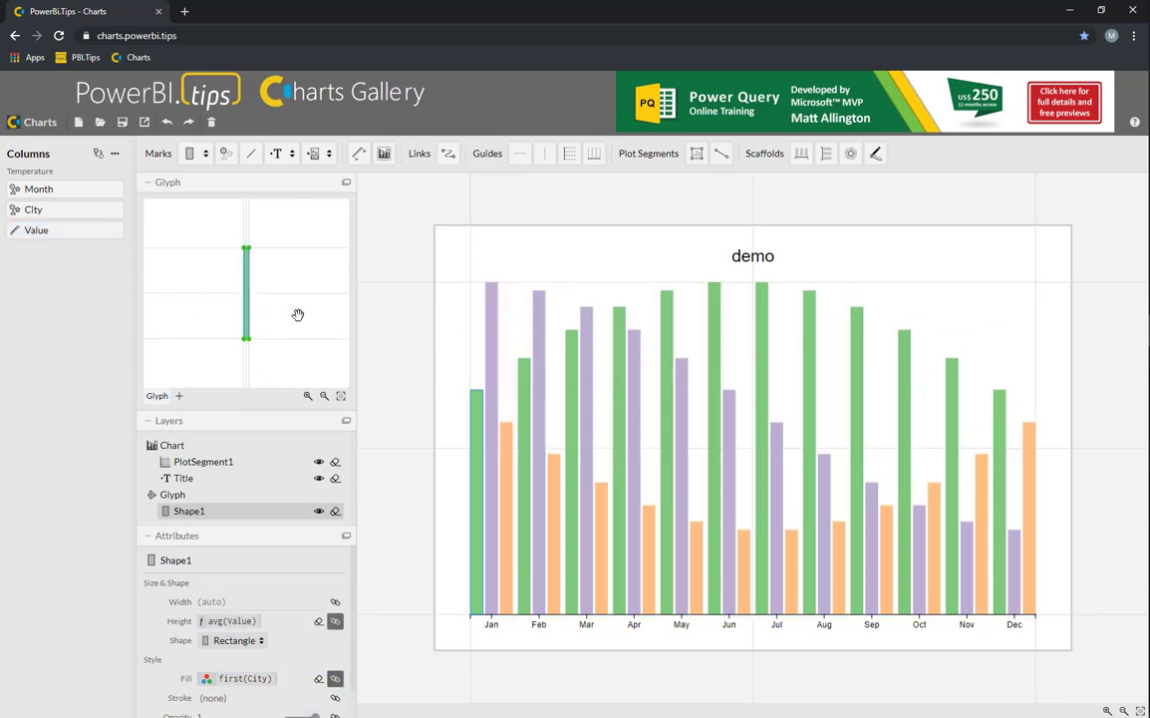
{"action": "mouse_move", "coordinate": [416, 549]}
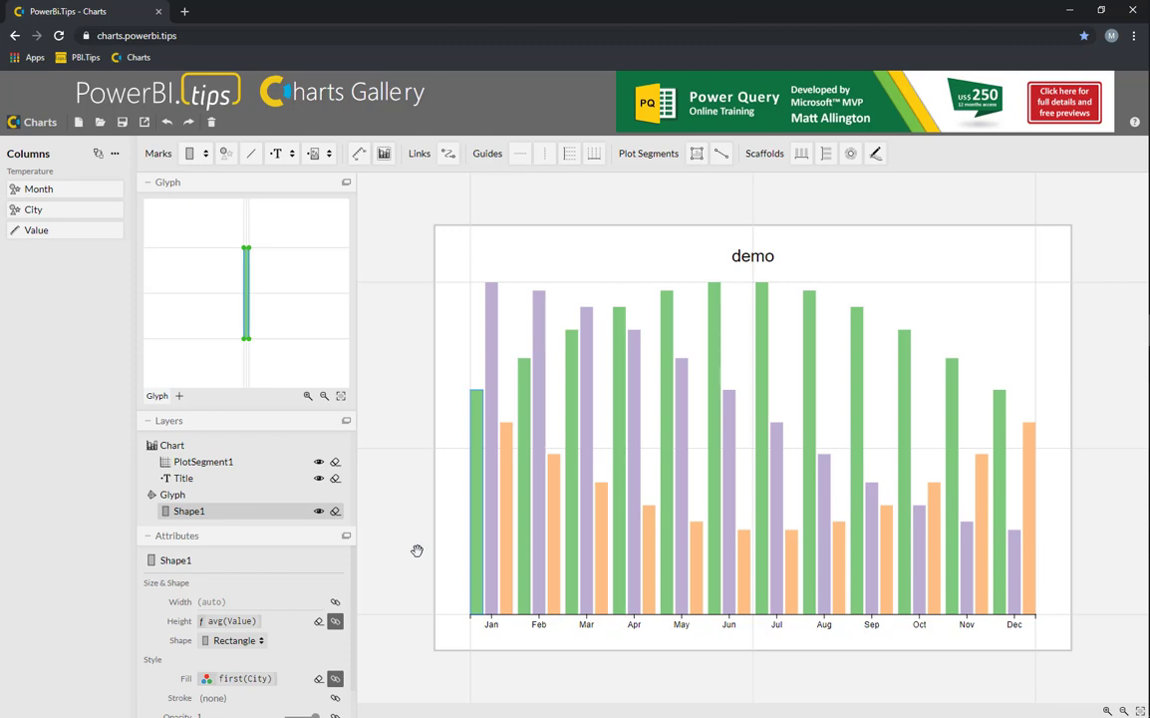
{"action": "mouse_move", "coordinate": [471, 415]}
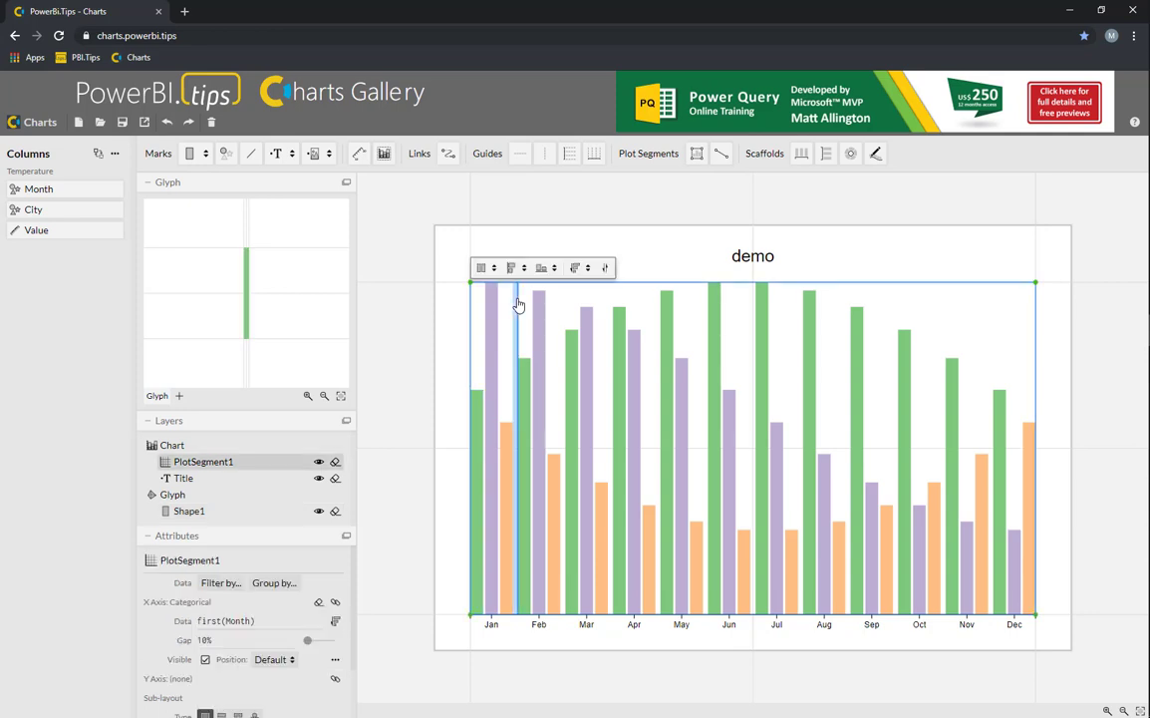
Set the plot segment's sub-layout to Stack Y
{"action": "left_click", "coordinate": [484, 267]}
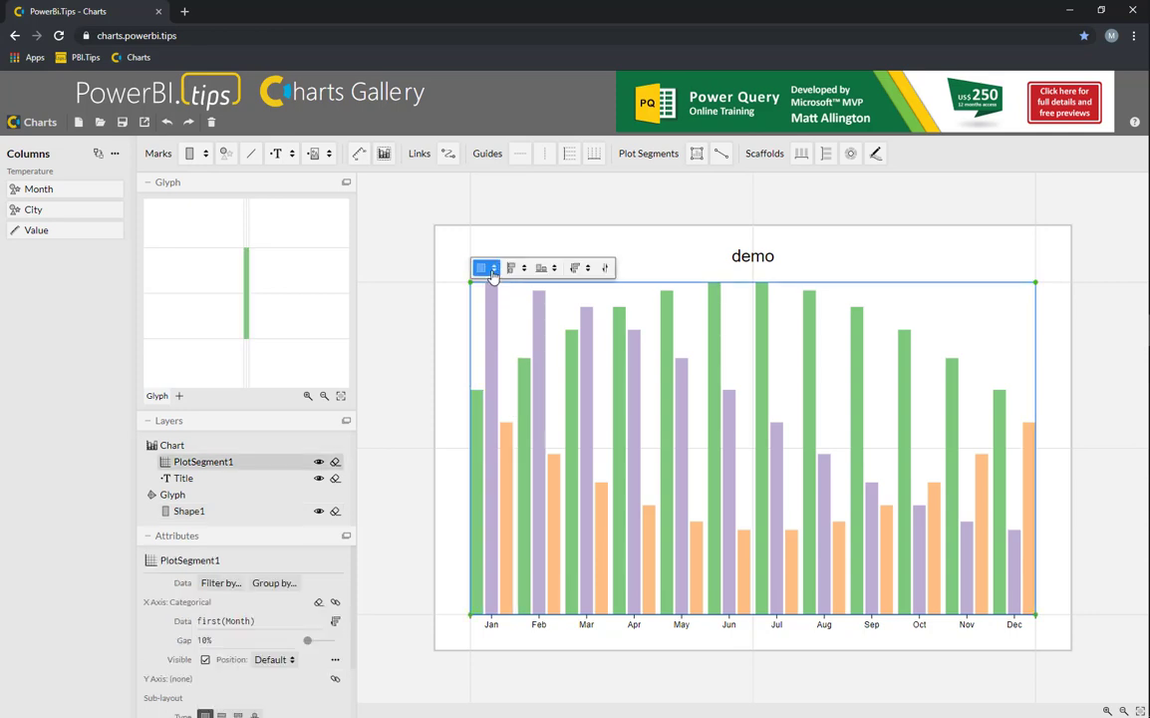
{"action": "left_click", "coordinate": [494, 267]}
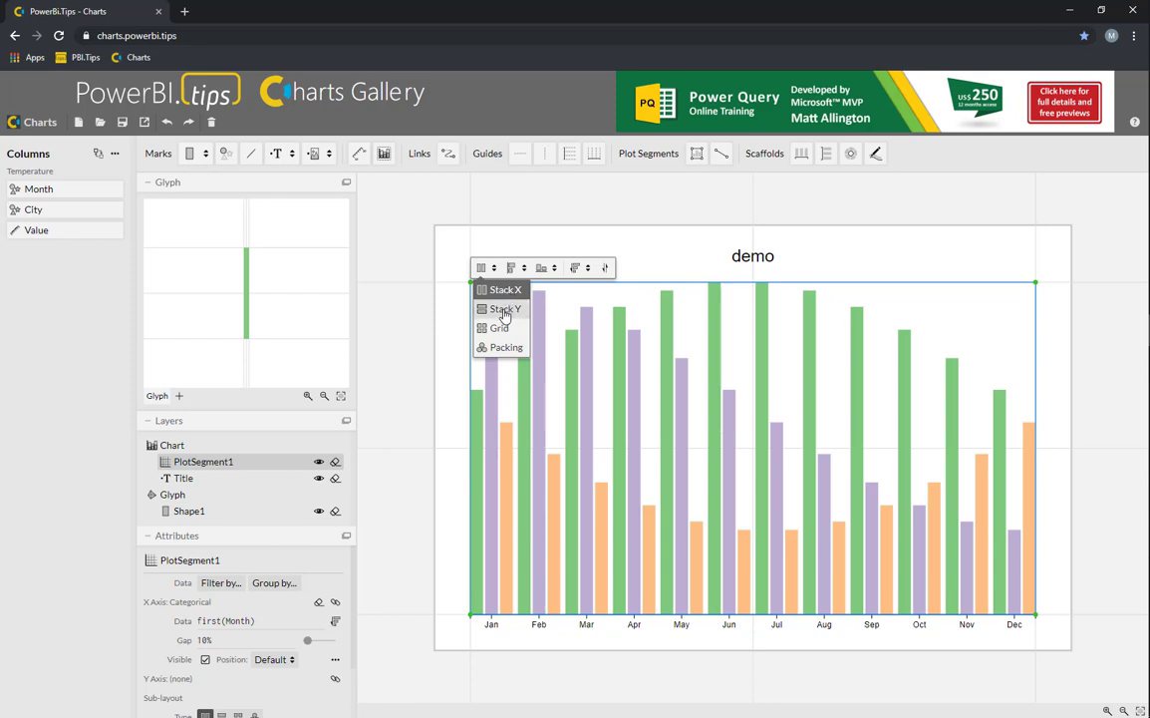
{"action": "left_click", "coordinate": [501, 308]}
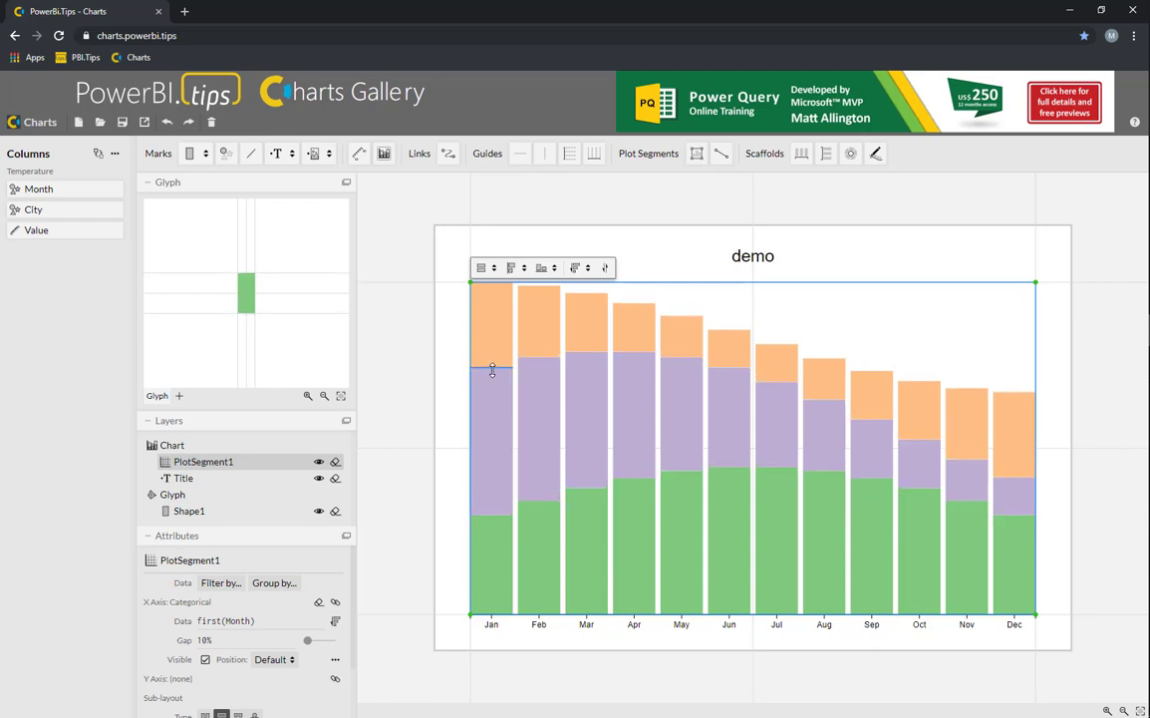
{"action": "mouse_move", "coordinate": [490, 335]}
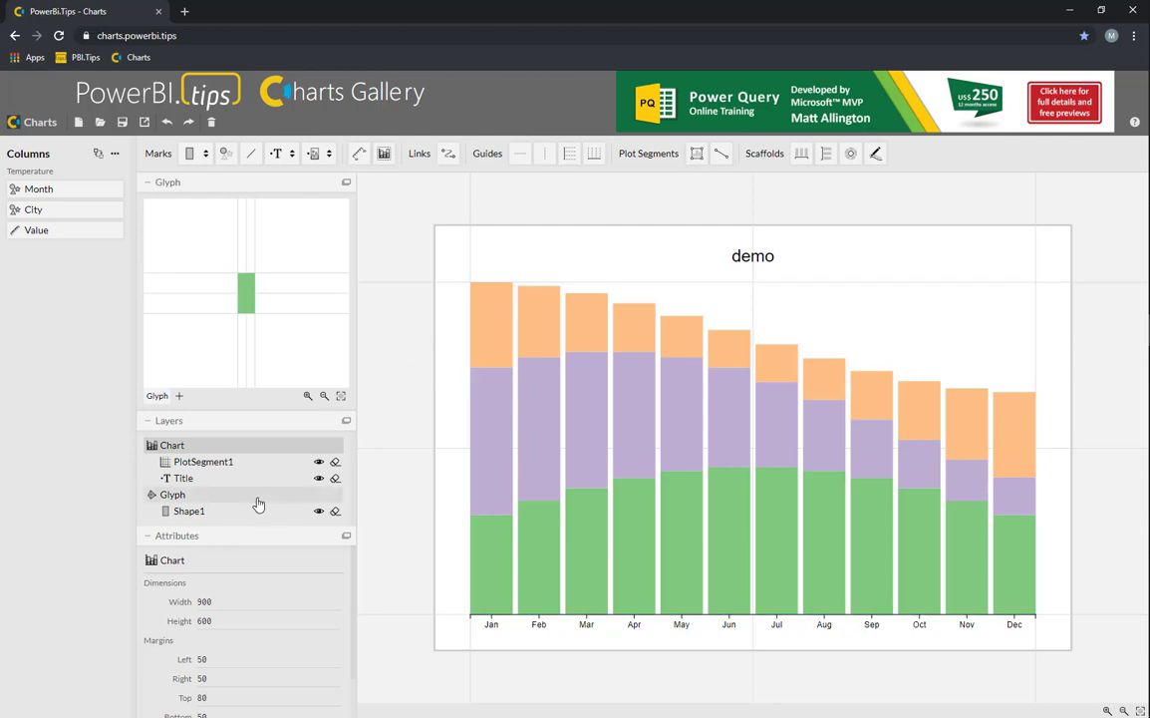
{"action": "mouse_move", "coordinate": [188, 510]}
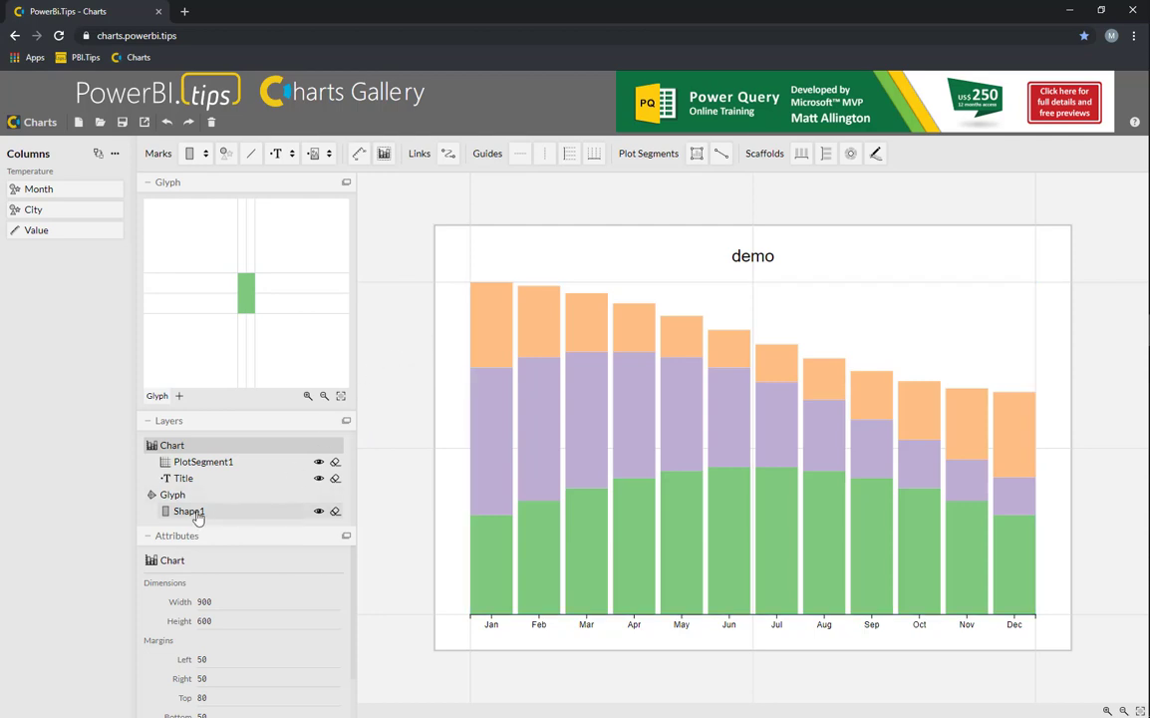
Add a legend for Shape1's Height scale, giving a 0–160 value axis
{"action": "left_click", "coordinate": [188, 510]}
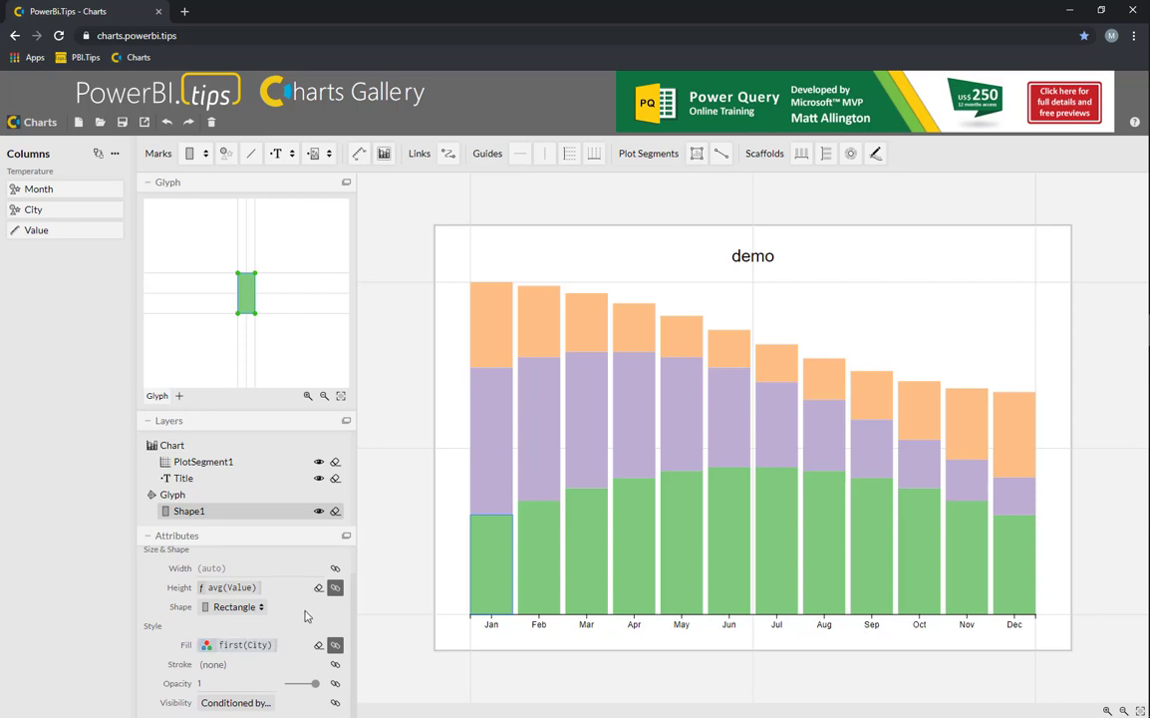
{"action": "mouse_move", "coordinate": [335, 588]}
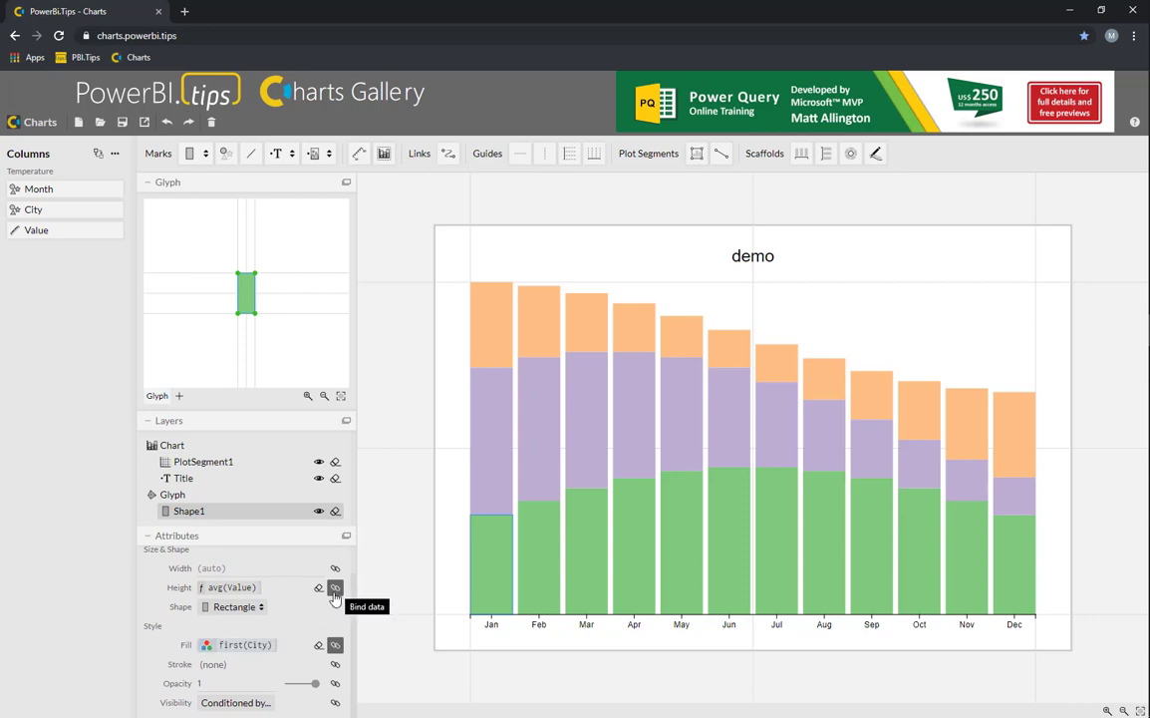
{"action": "left_click", "coordinate": [336, 587]}
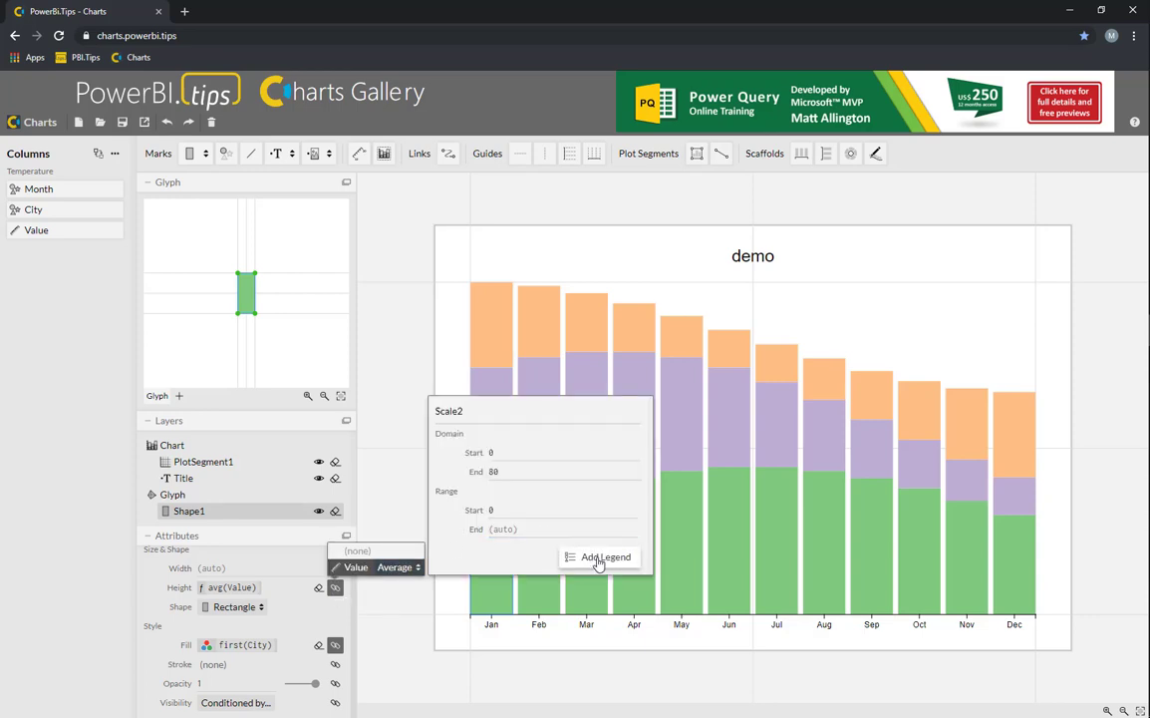
{"action": "left_click", "coordinate": [598, 557]}
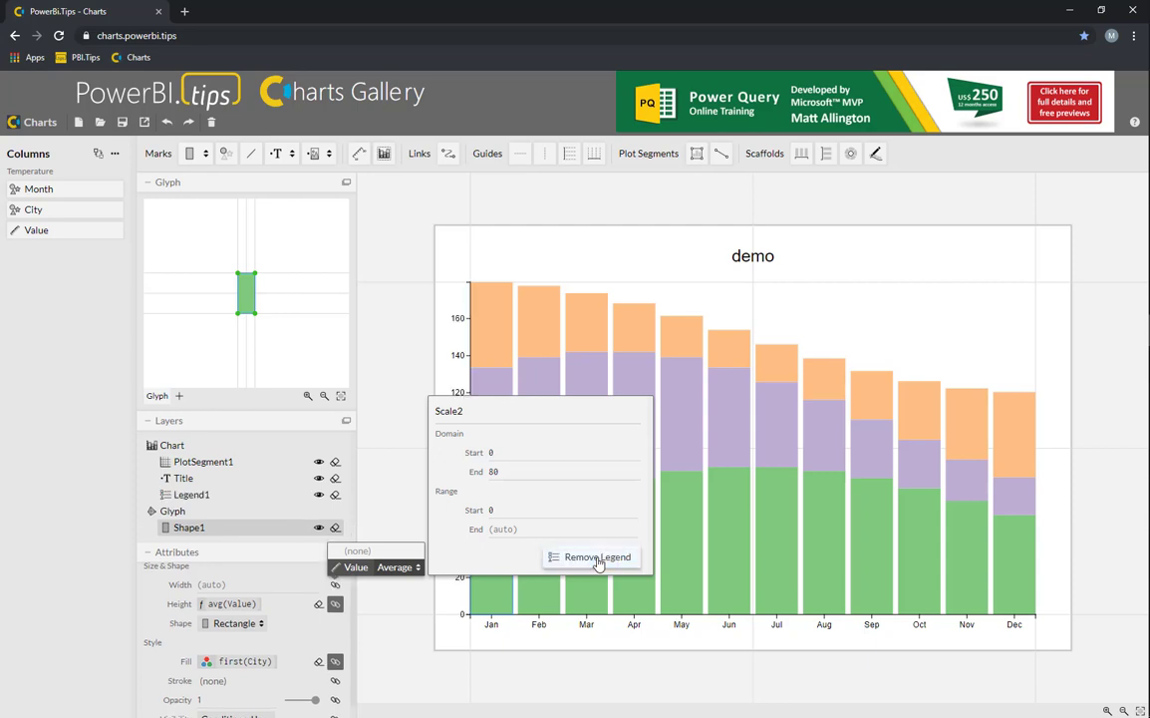
{"action": "left_click", "coordinate": [597, 557]}
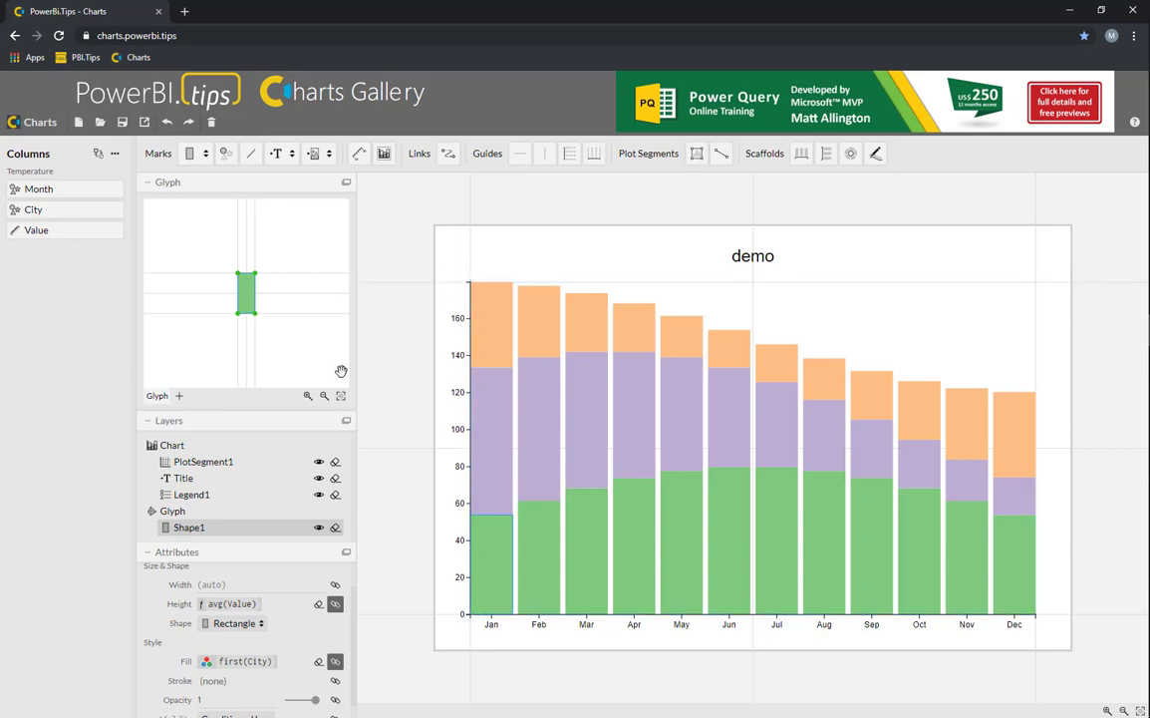
{"action": "mouse_move", "coordinate": [286, 192]}
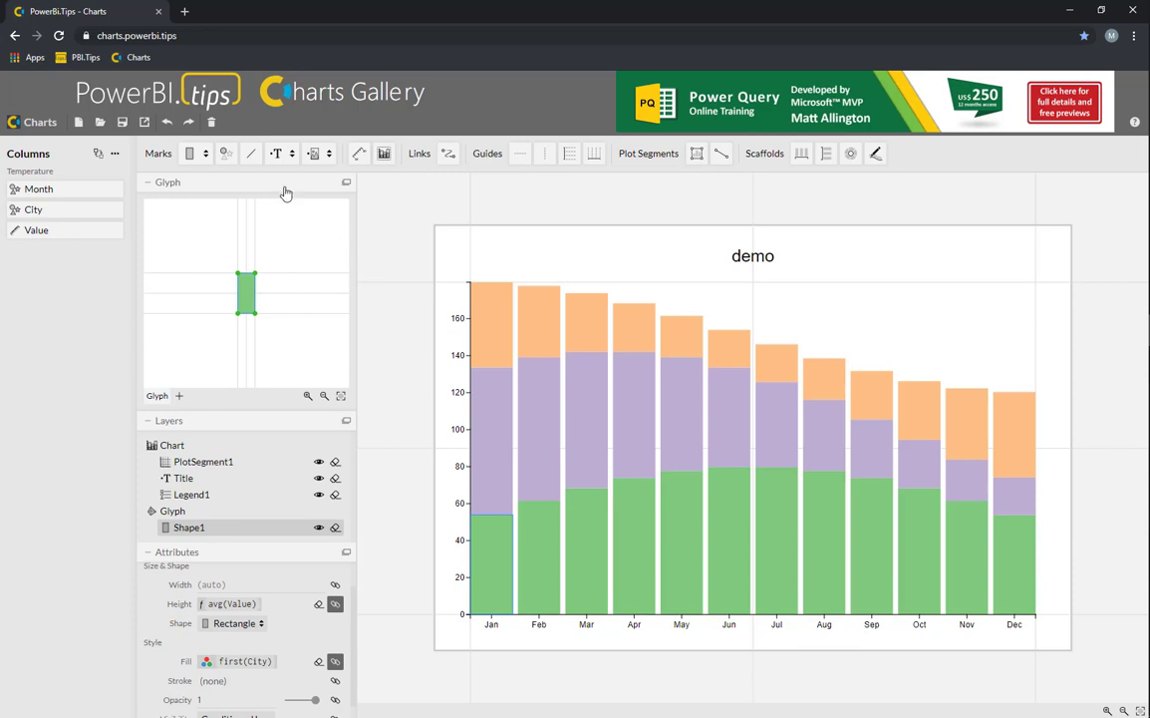
{"action": "mouse_move", "coordinate": [277, 153]}
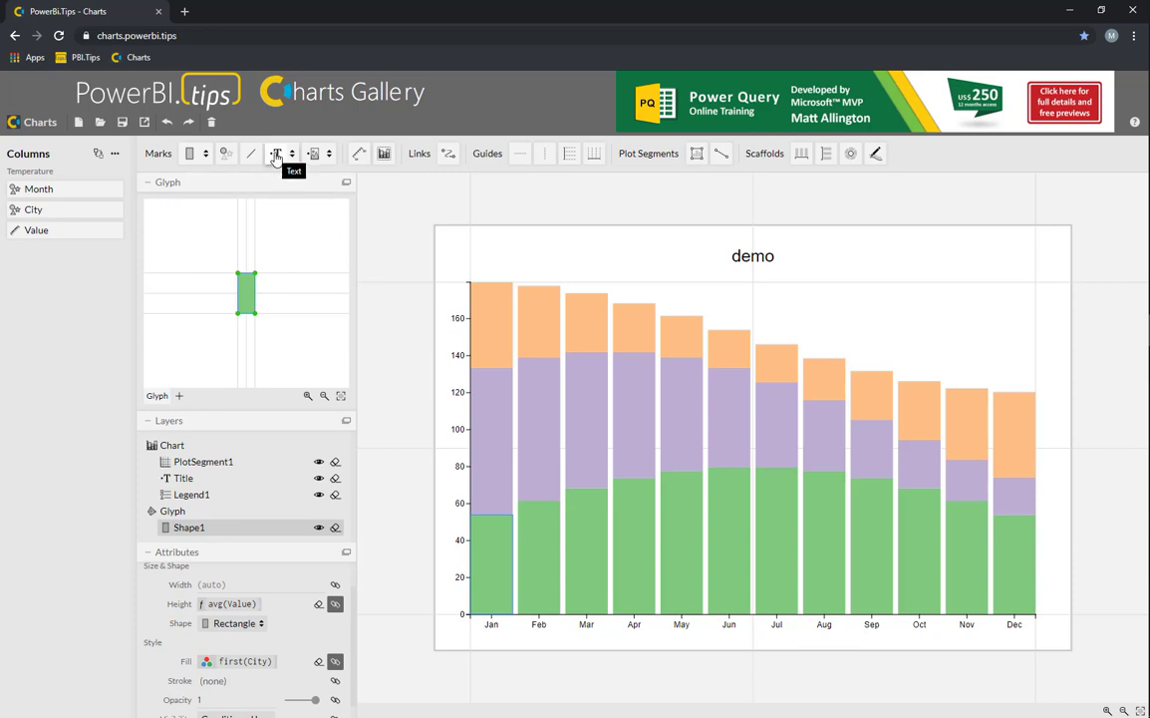
Add a Text mark to the glyph to label each bar segment
{"action": "left_click", "coordinate": [276, 153]}
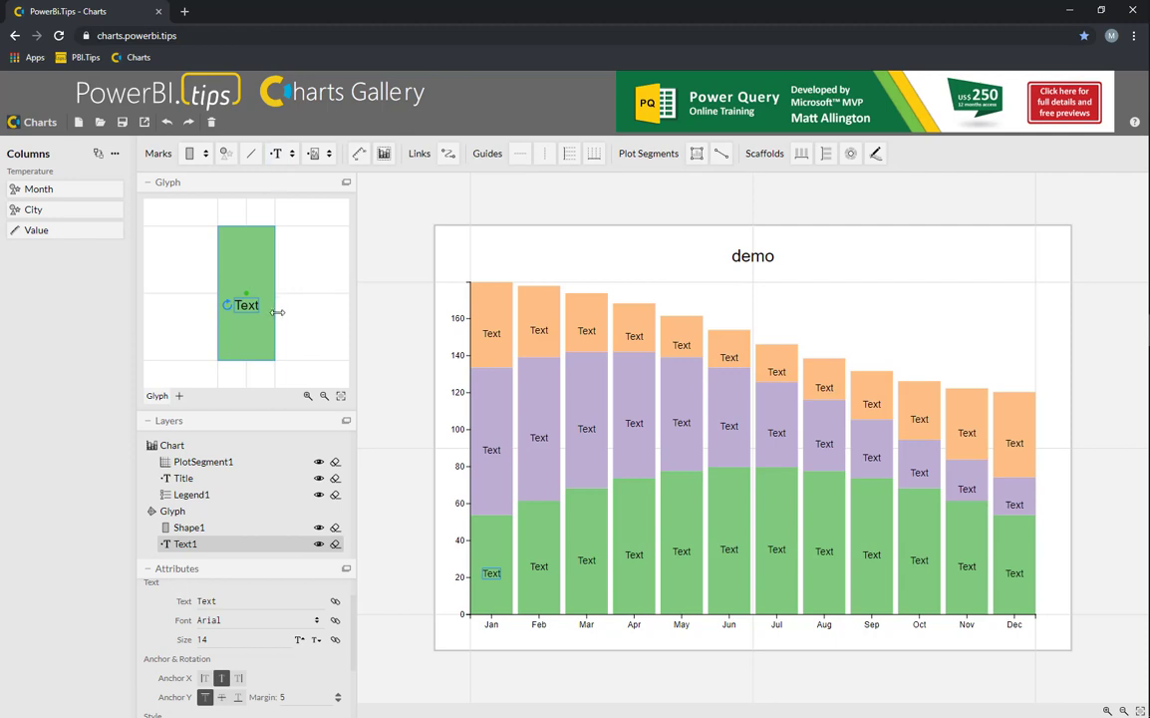
{"action": "mouse_move", "coordinate": [257, 313]}
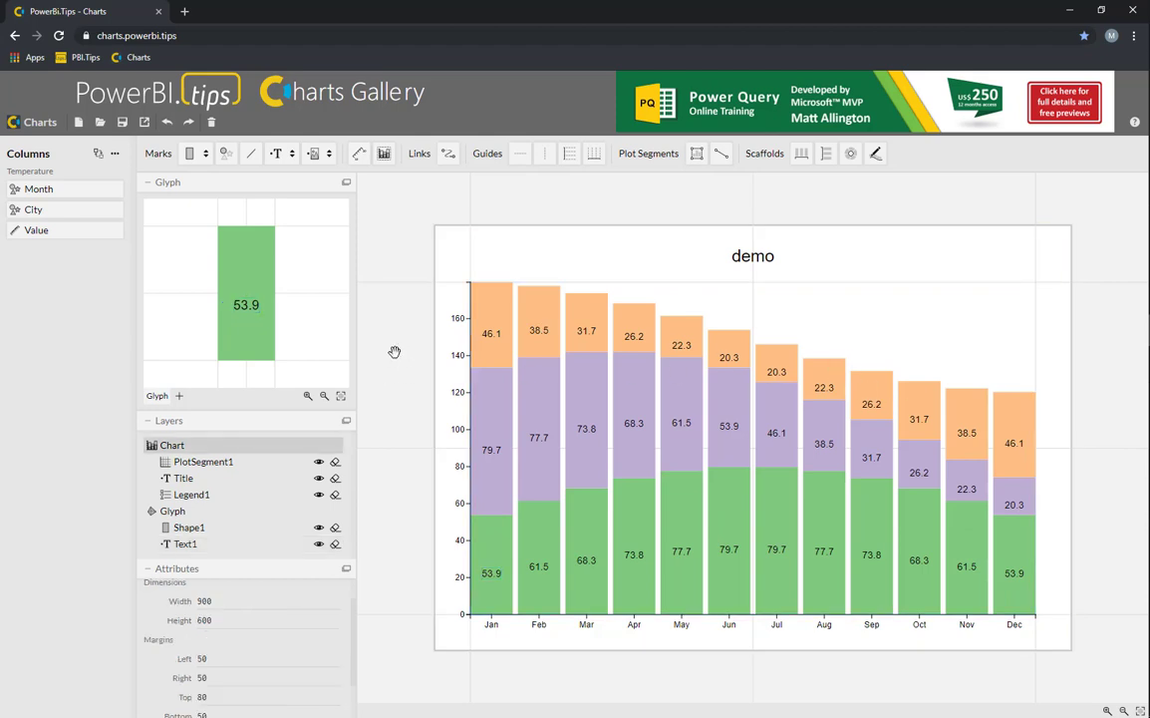
{"action": "mouse_move", "coordinate": [497, 274]}
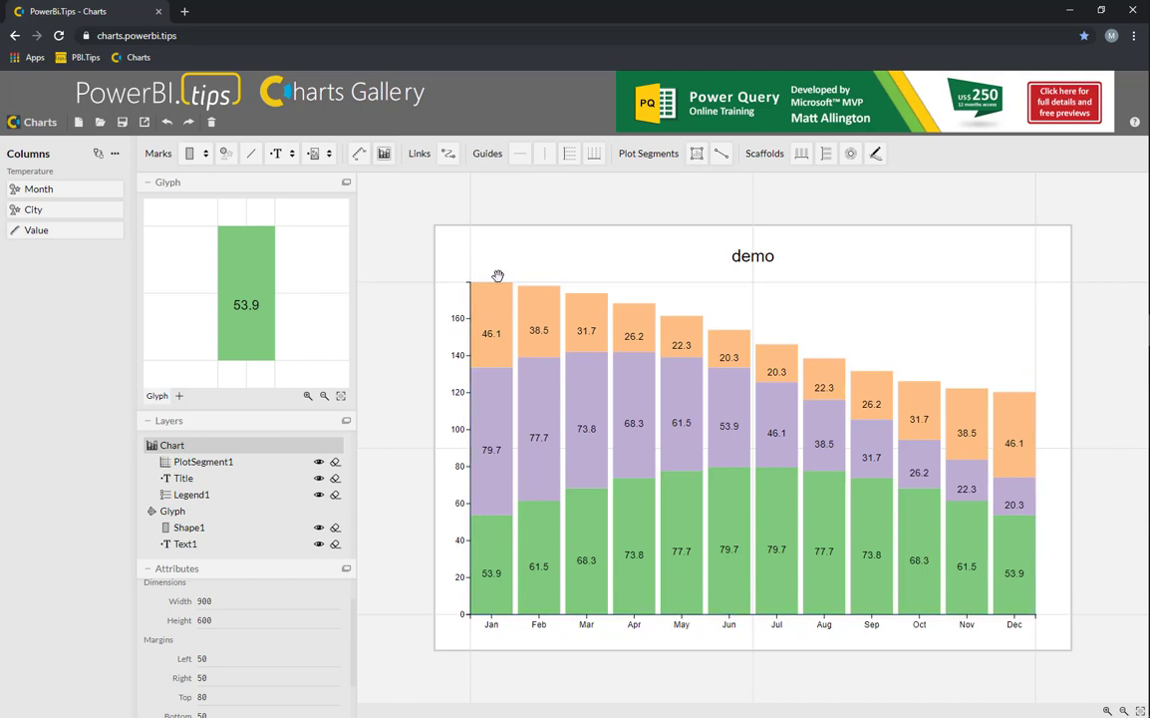
{"action": "mouse_move", "coordinate": [485, 257]}
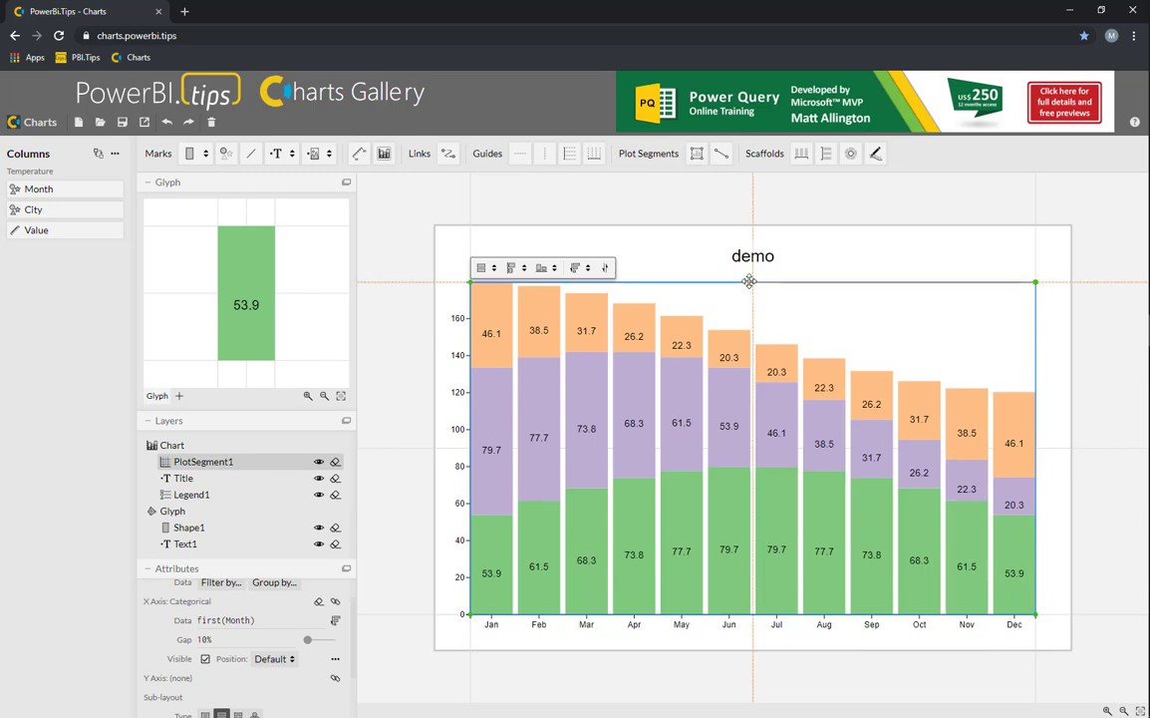
Shrink the stacked chart to the left half and draw a second plot segment on the right
{"action": "left_click_drag", "start_coordinate": [1036, 281], "coordinate": [729, 279]}
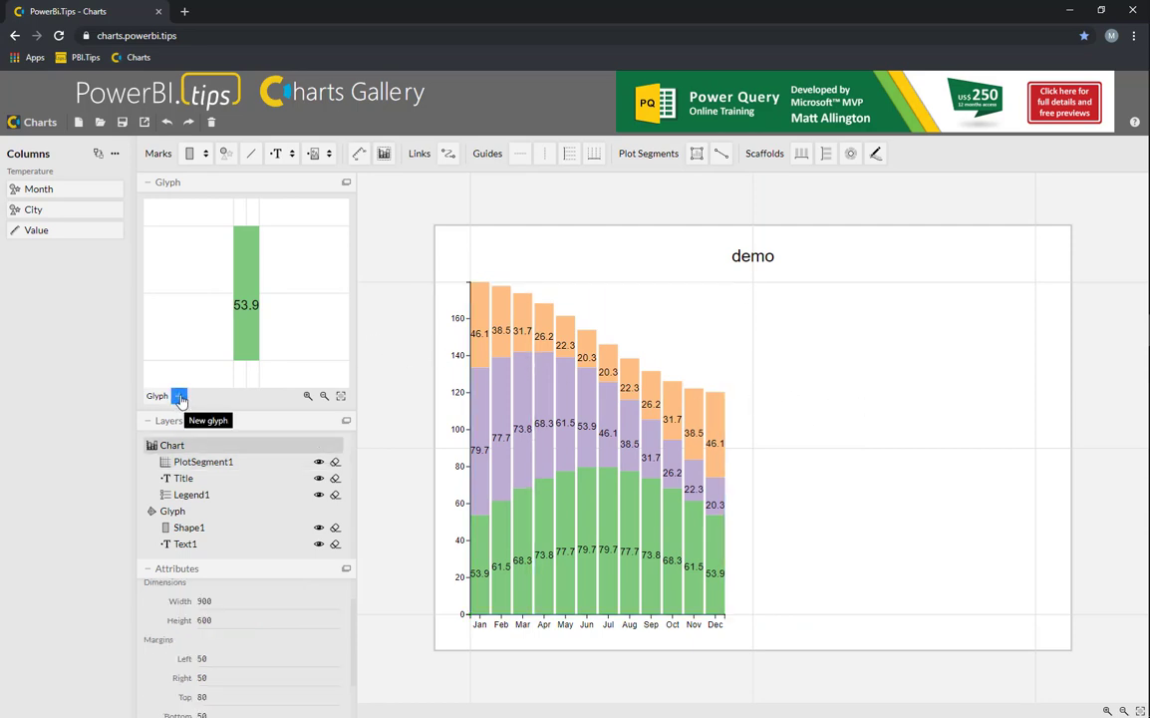
{"action": "left_click", "coordinate": [178, 397]}
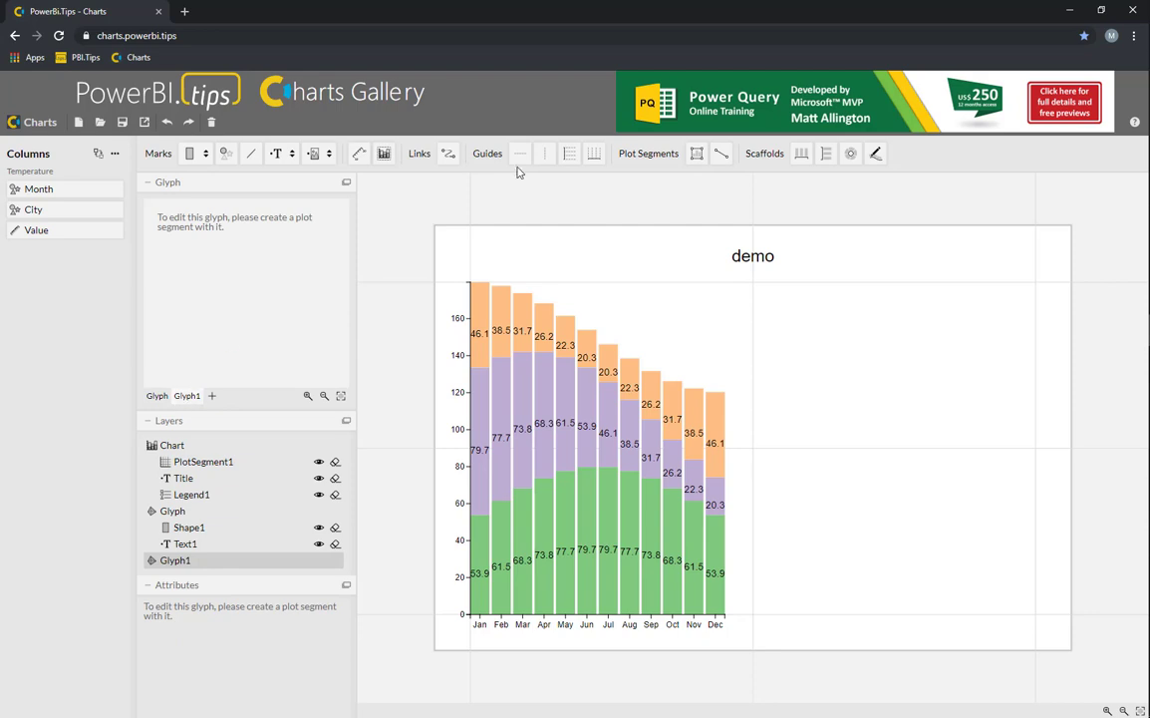
{"action": "left_click", "coordinate": [697, 152]}
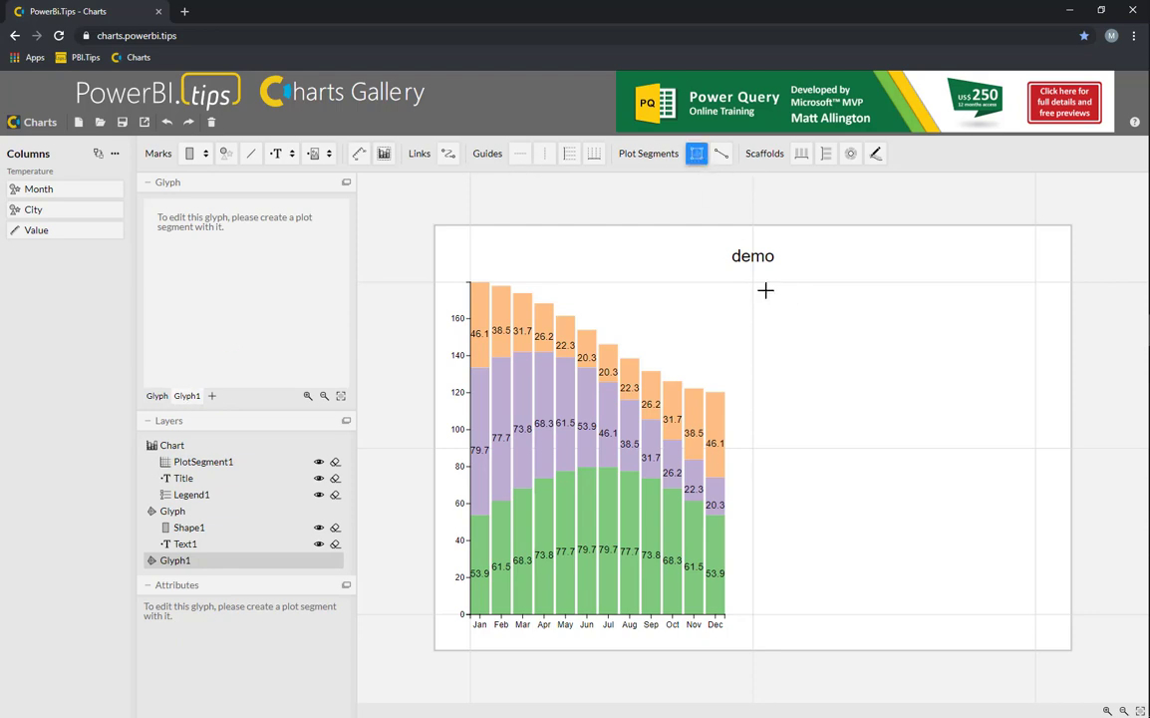
{"action": "left_click_drag", "start_coordinate": [765, 291], "coordinate": [1029, 621]}
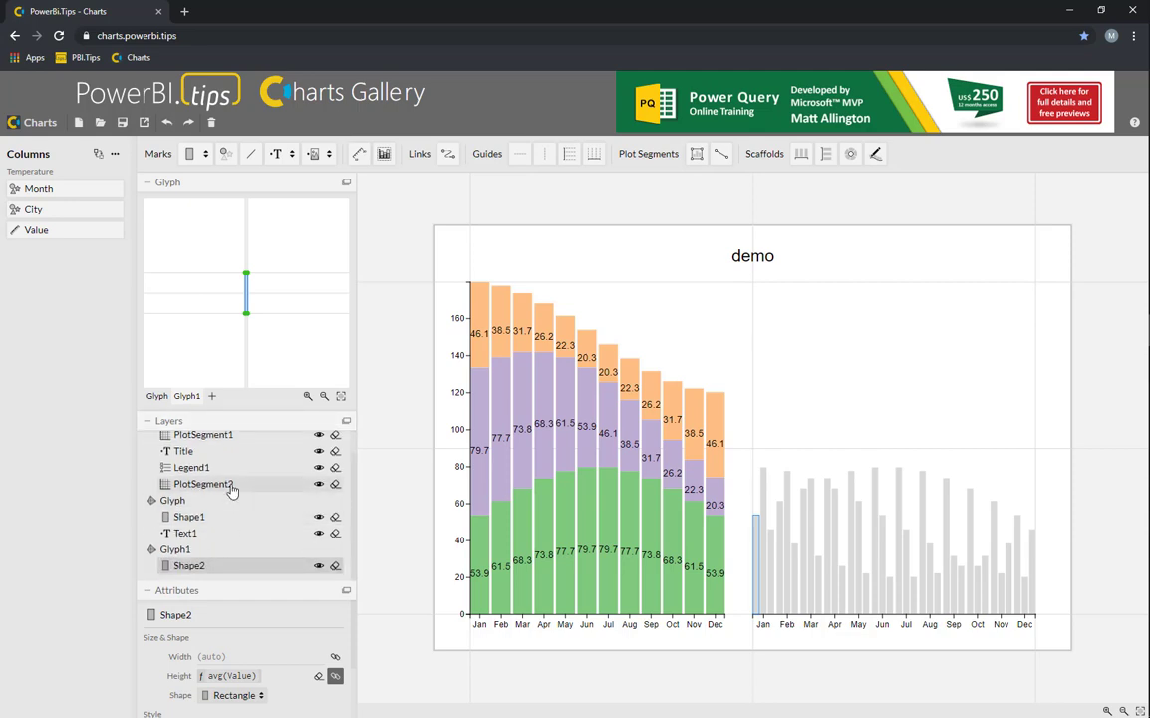
Group PlotSegment2's bars by Month
{"action": "left_click", "coordinate": [204, 483]}
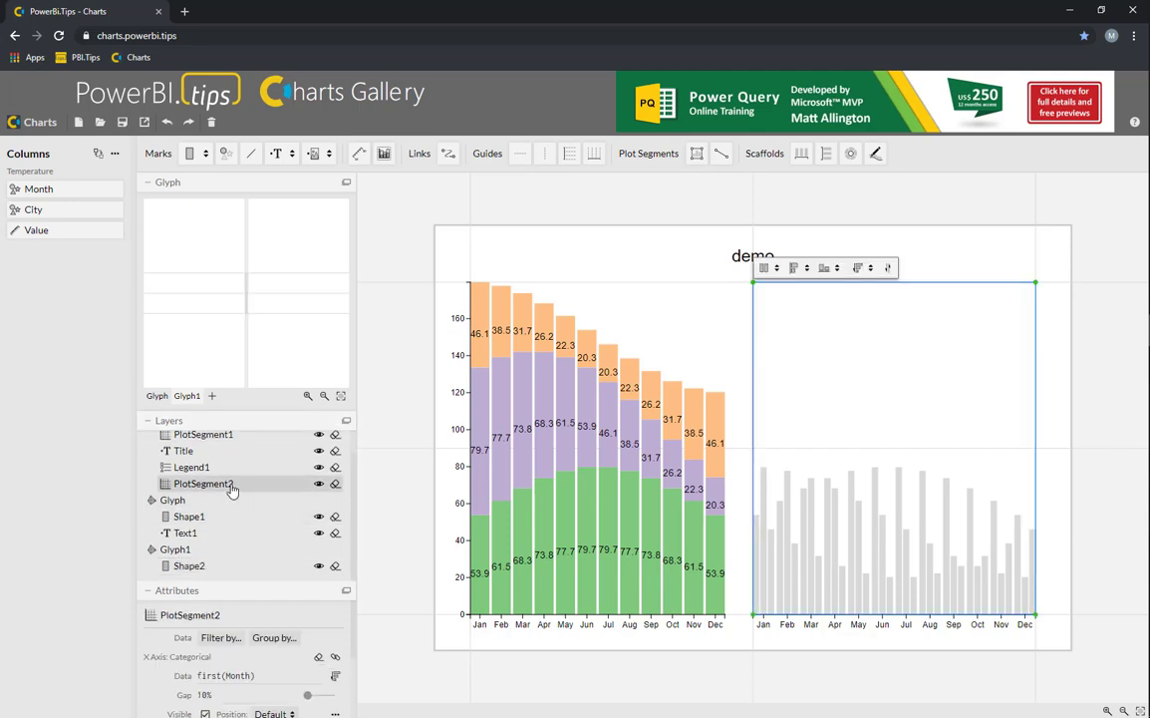
{"action": "left_click", "coordinate": [274, 637]}
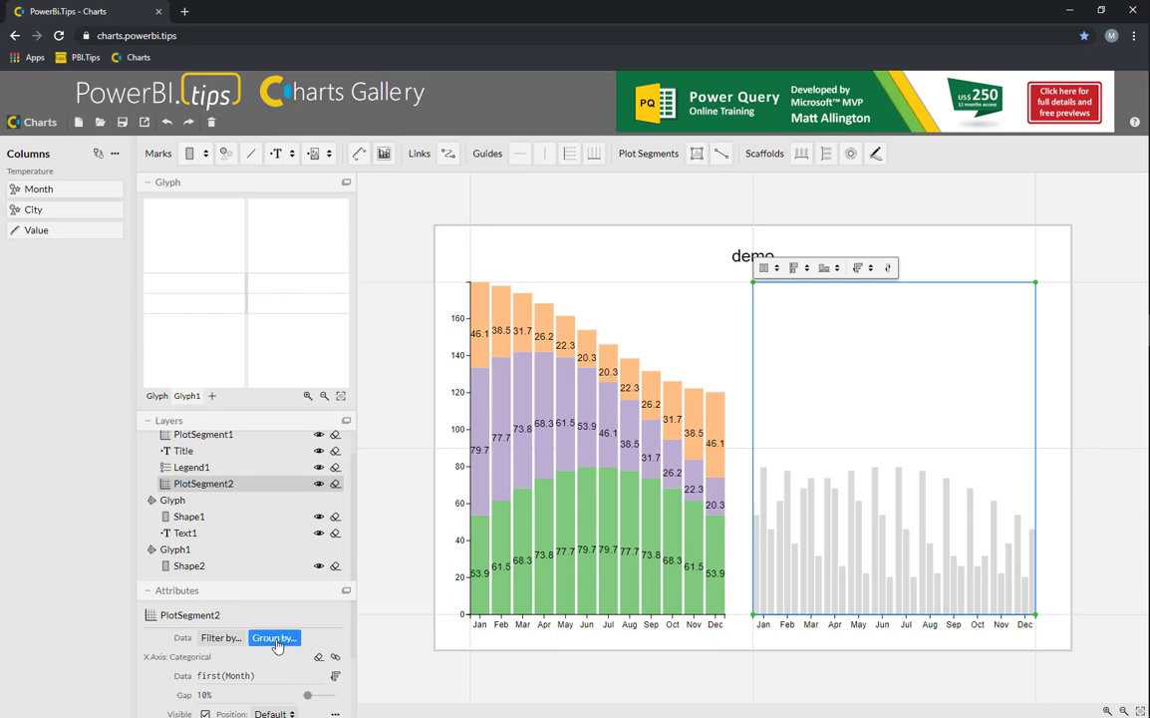
{"action": "left_click", "coordinate": [274, 637]}
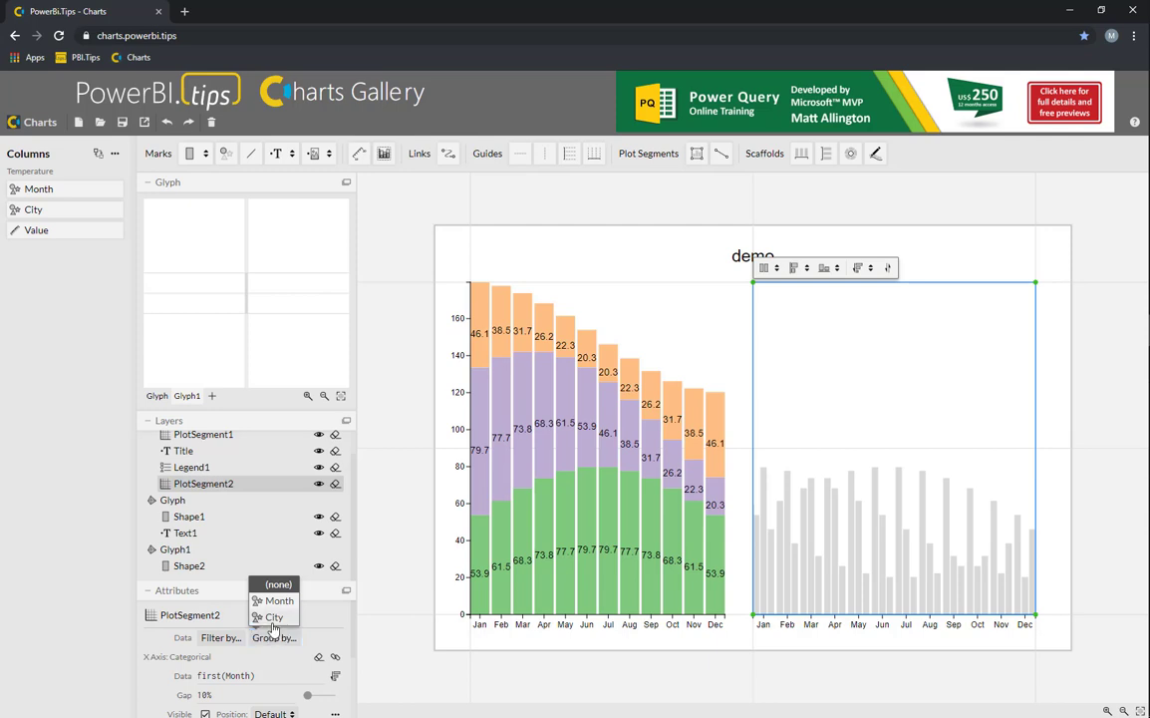
{"action": "left_click", "coordinate": [279, 600]}
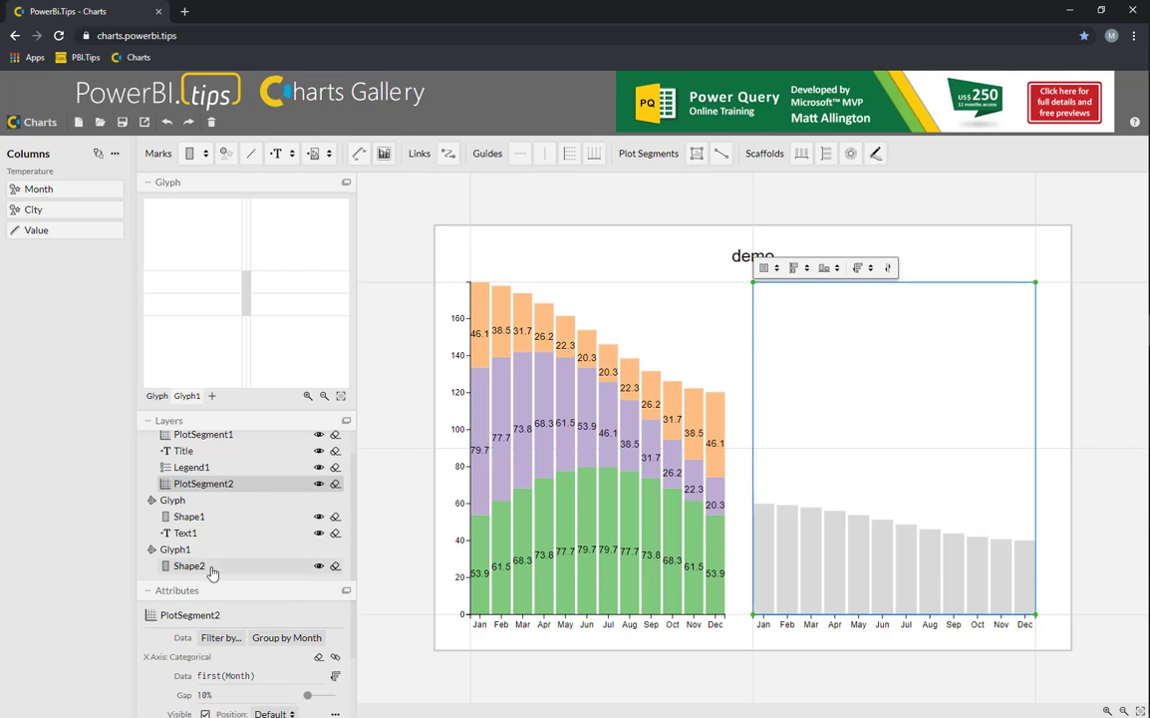
{"action": "left_click", "coordinate": [190, 566]}
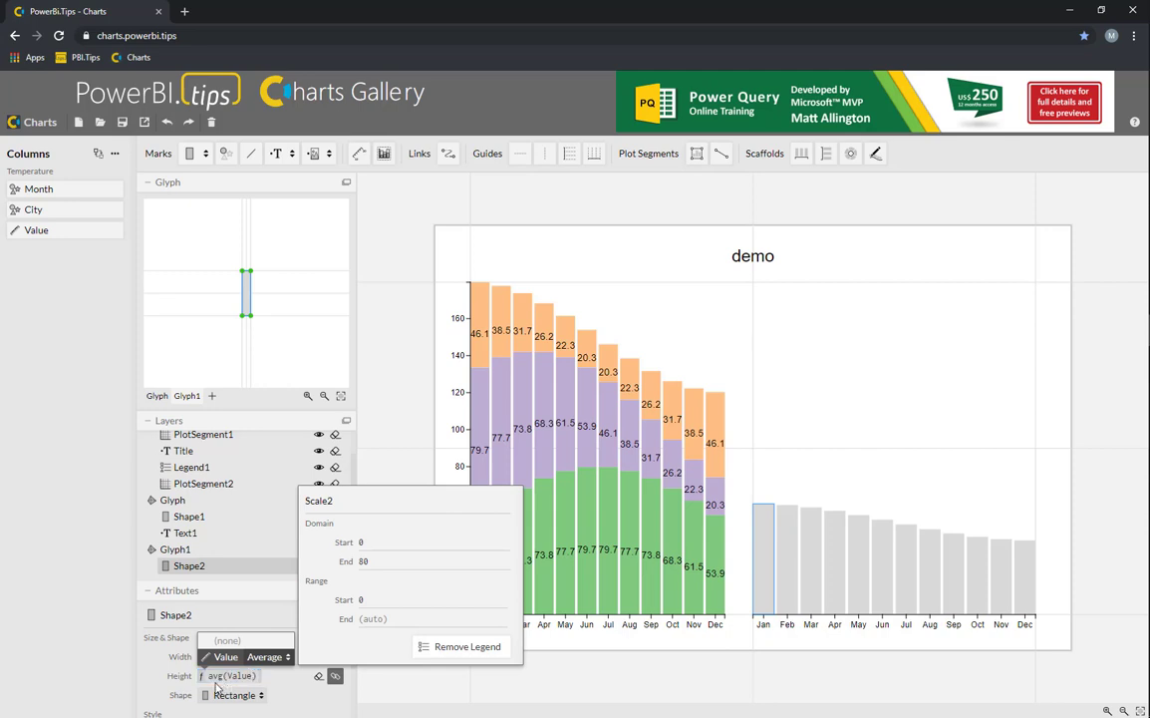
Change Shape2's Height aggregation from Average to Sum
{"action": "left_click", "coordinate": [267, 656]}
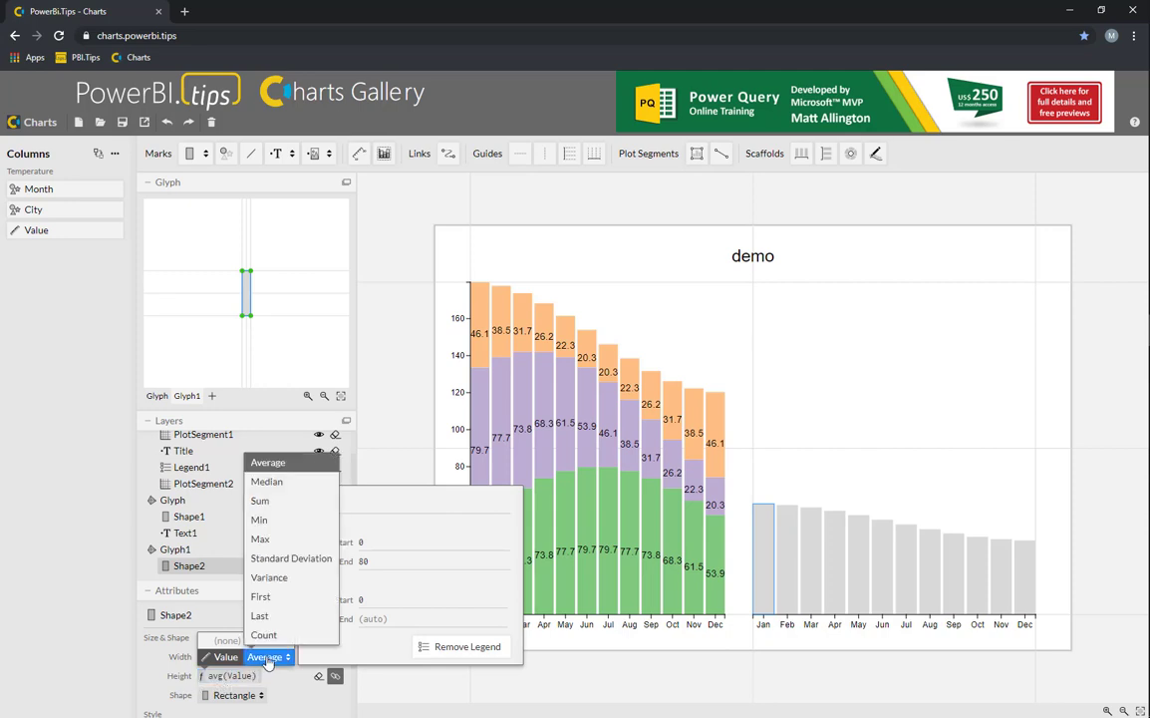
{"action": "left_click", "coordinate": [260, 501]}
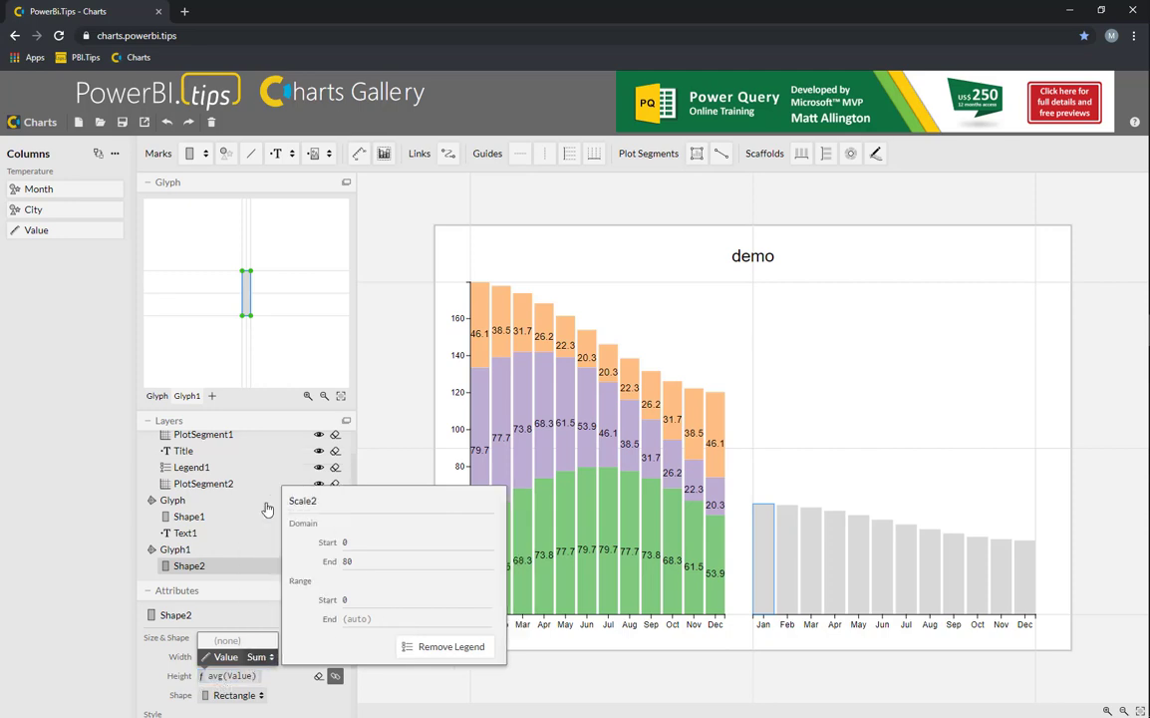
{"action": "left_click", "coordinate": [450, 646]}
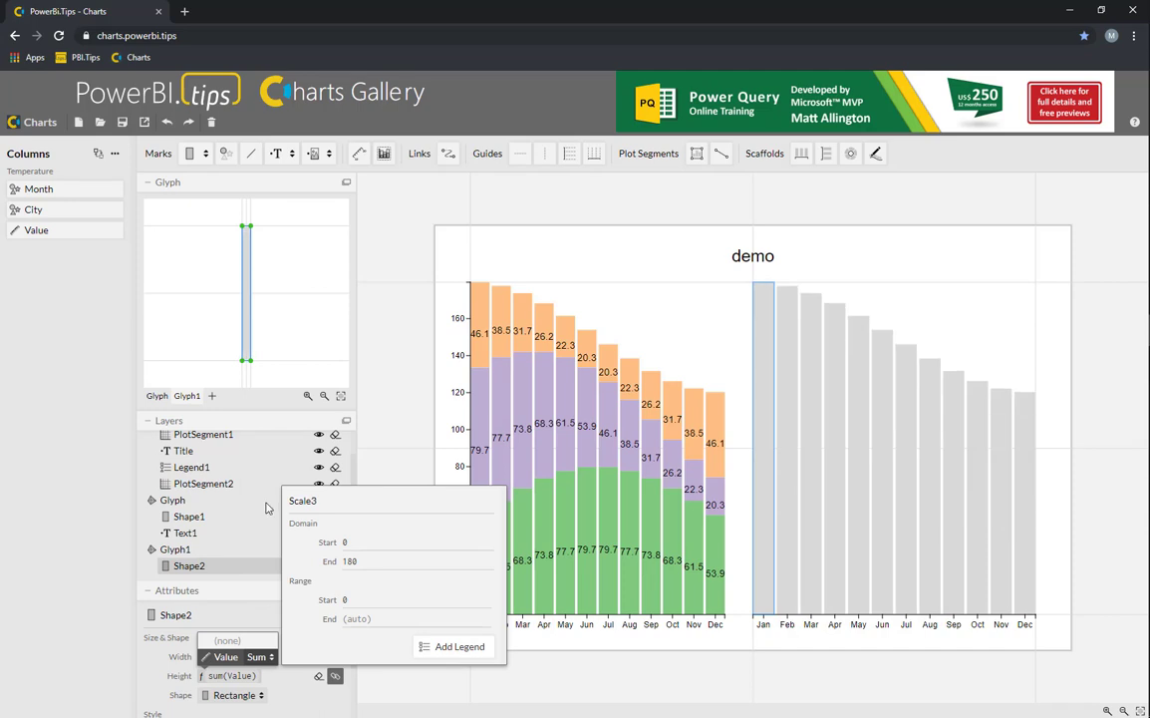
{"action": "mouse_move", "coordinate": [370, 452]}
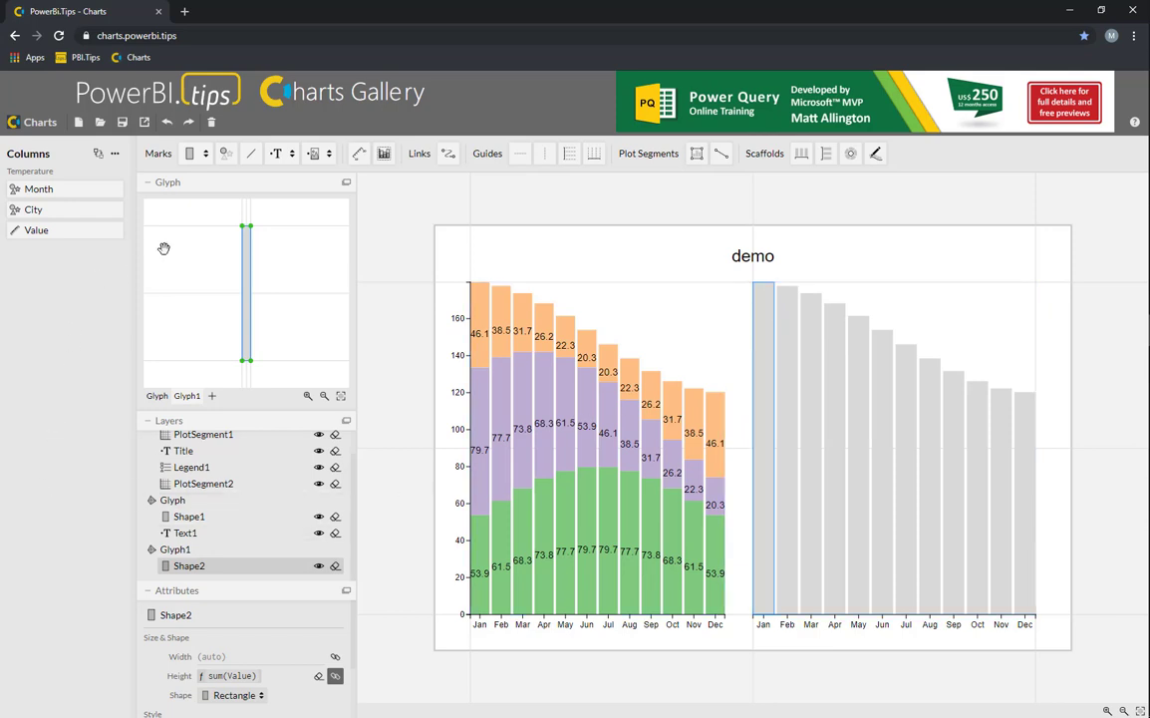
{"action": "mouse_move", "coordinate": [418, 211]}
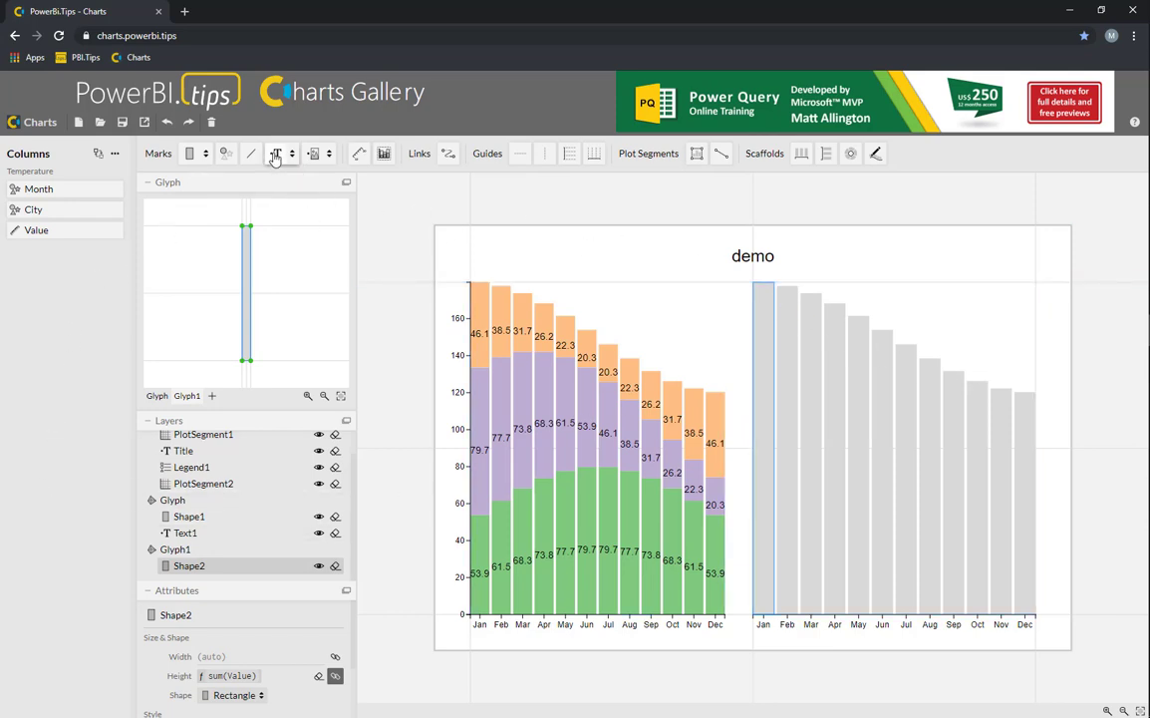
Add a Text mark atop each grey bar showing sum(Value)
{"action": "left_click", "coordinate": [277, 153]}
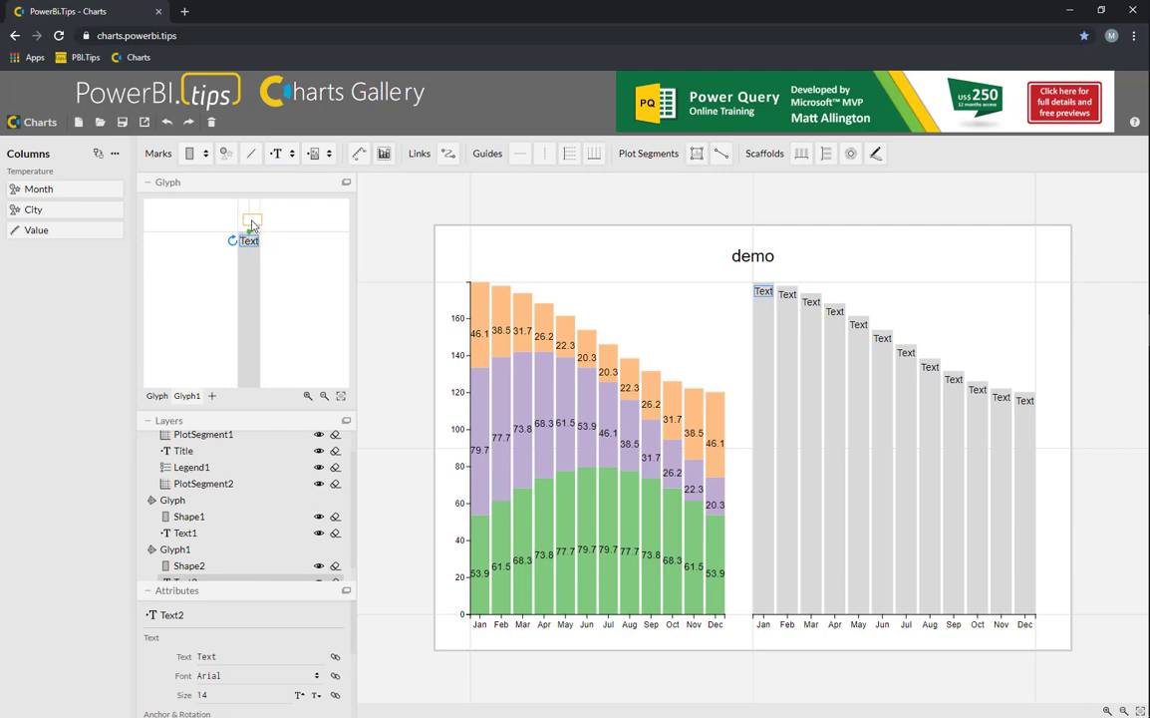
{"action": "double_click", "coordinate": [247, 239]}
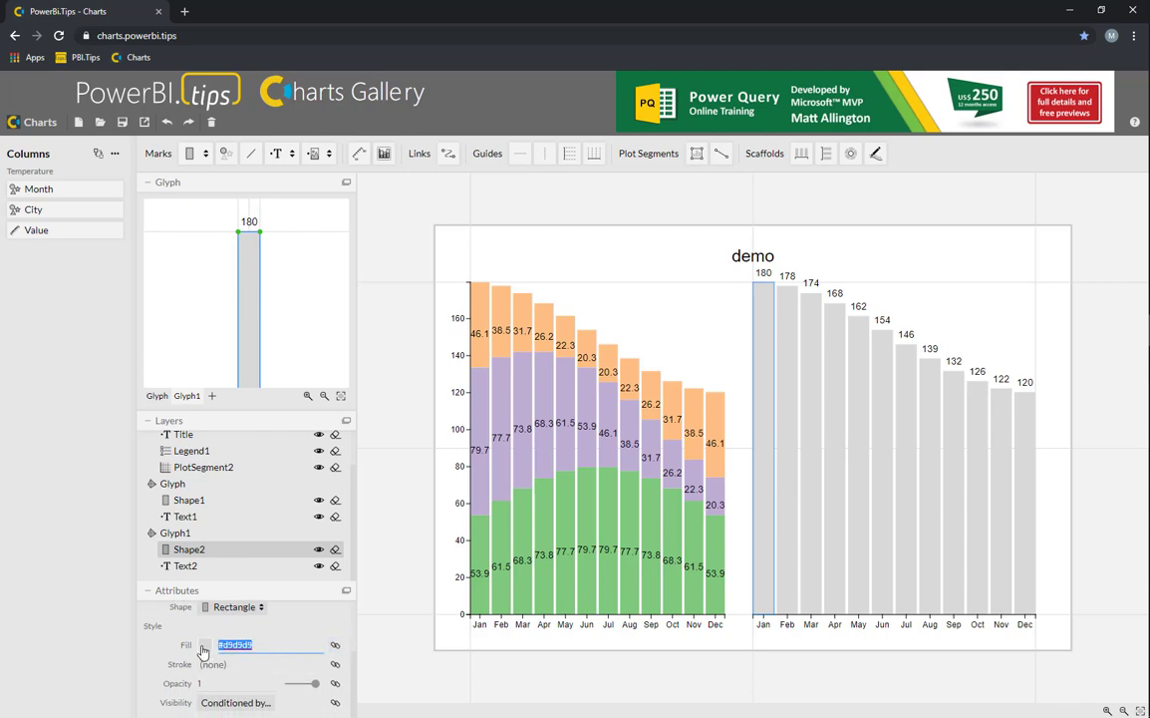
Set the right-hand chart's grey bar fill to none, leaving only the floating totals
{"action": "left_click", "coordinate": [226, 647]}
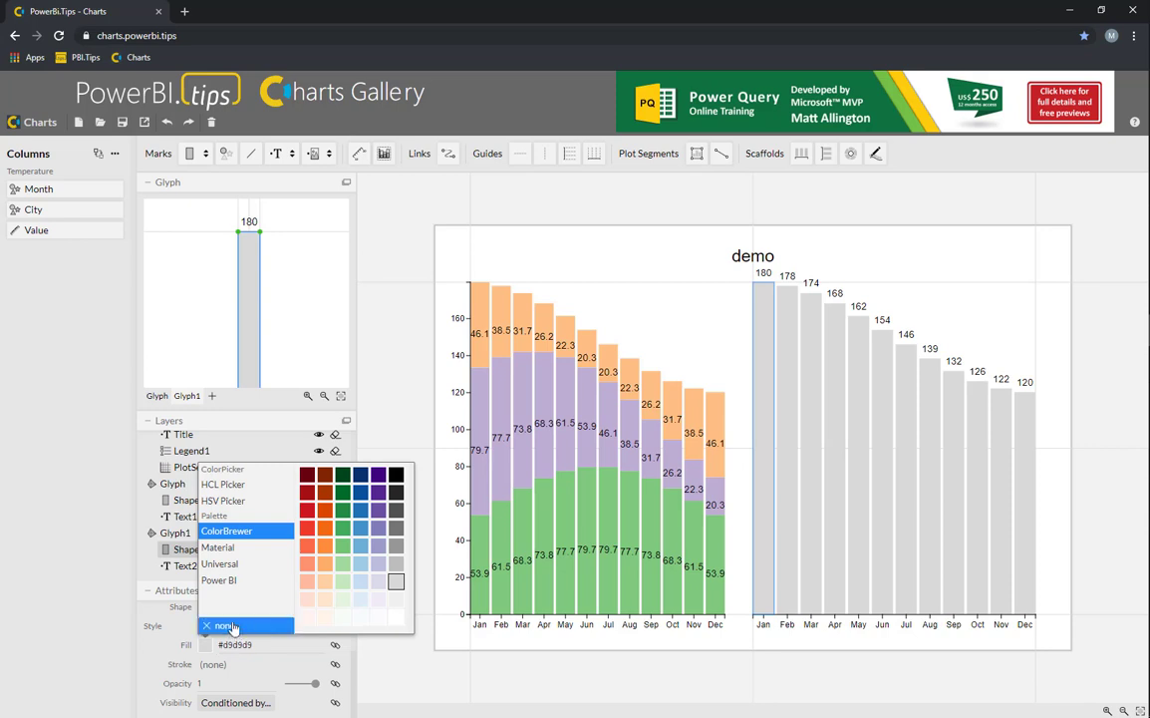
{"action": "left_click", "coordinate": [242, 621]}
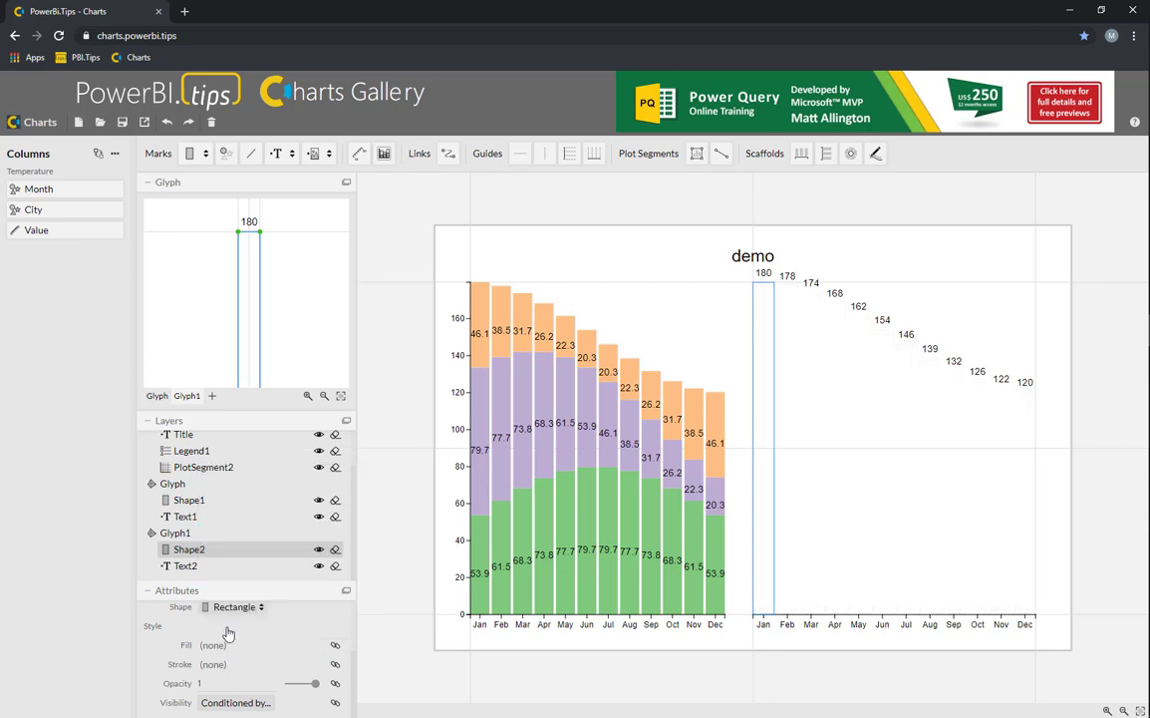
{"action": "mouse_move", "coordinate": [257, 639]}
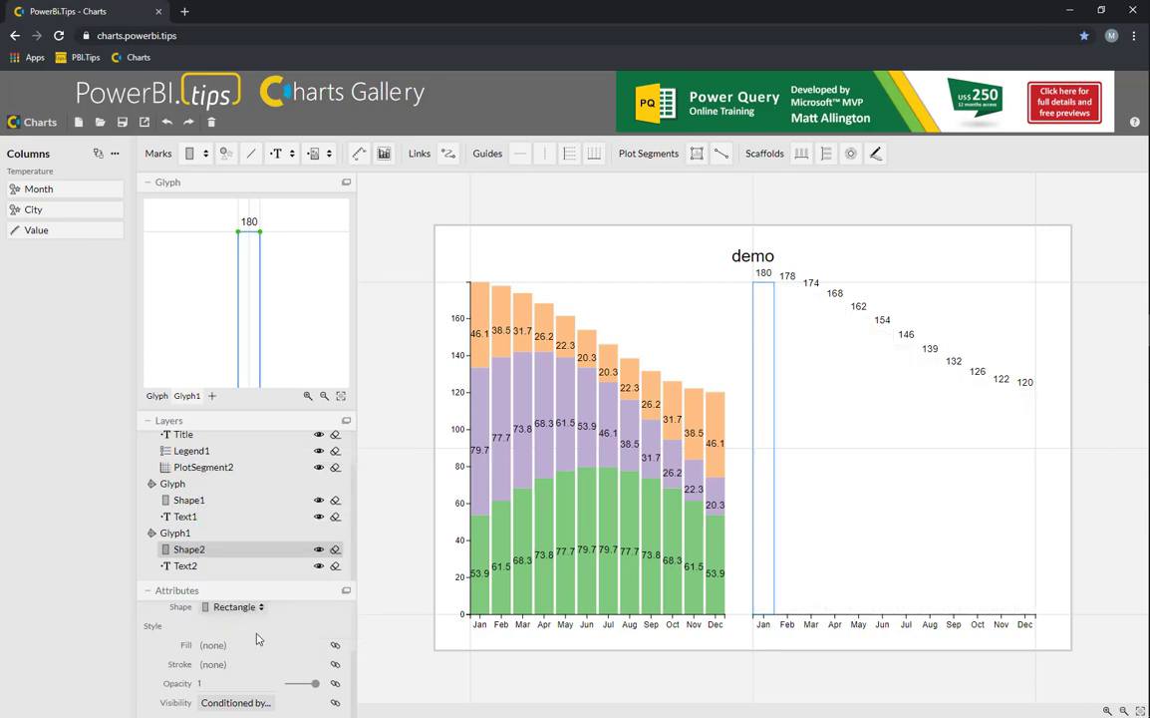
{"action": "left_click", "coordinate": [204, 466]}
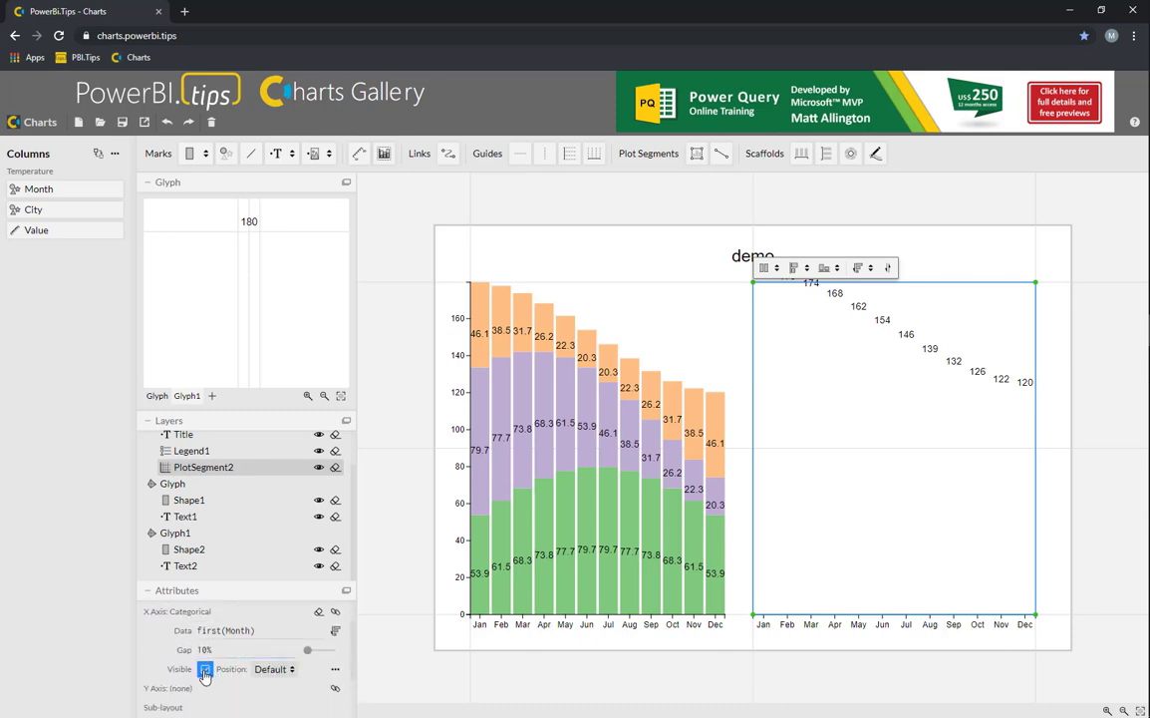
Uncheck Visible for PlotSegment2's categorical month axis so the totals overlay the stacked chart
{"action": "left_click", "coordinate": [208, 670]}
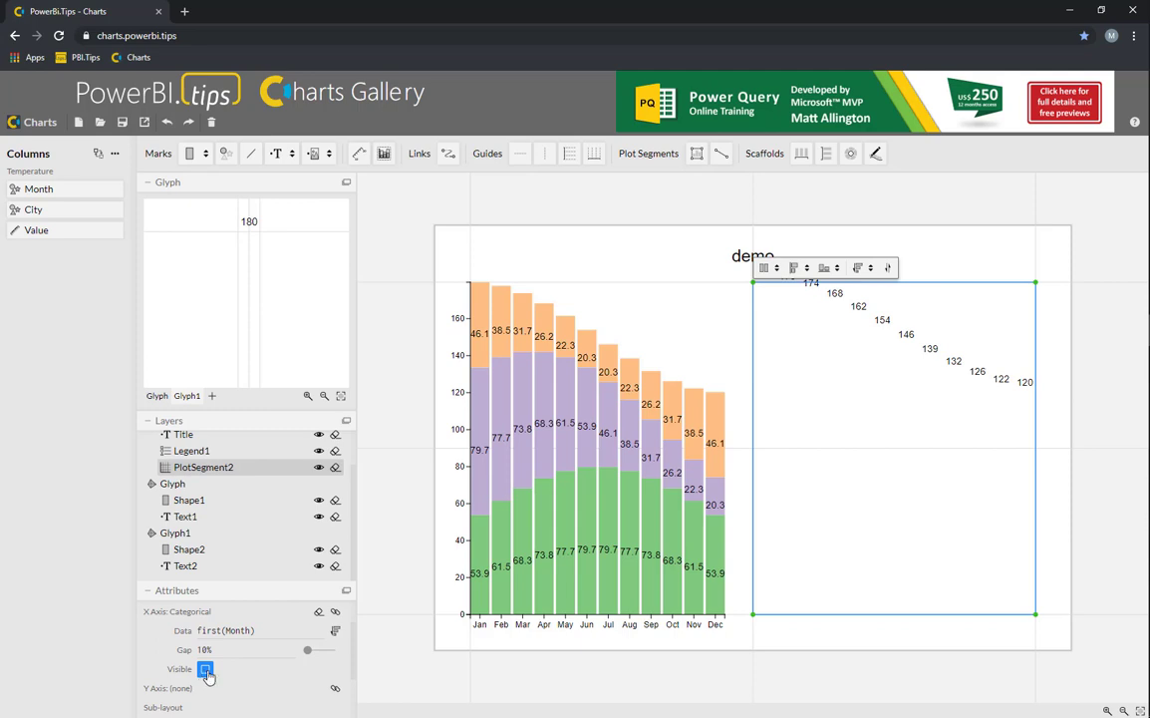
{"action": "left_click", "coordinate": [210, 672]}
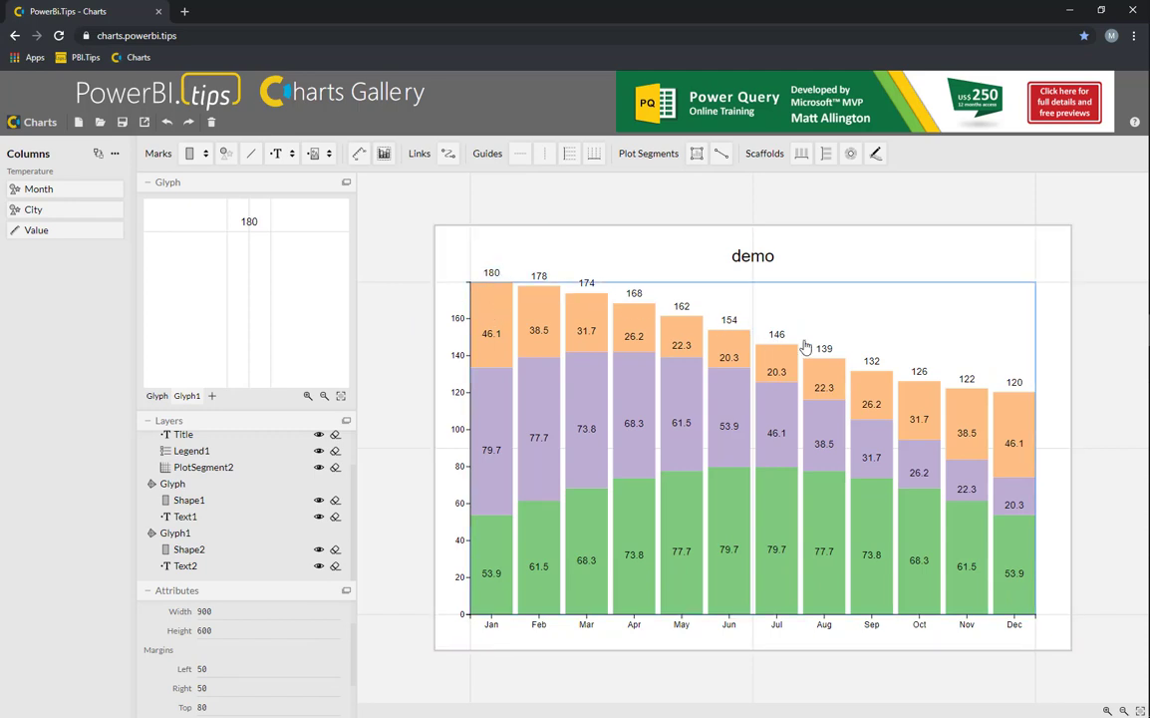
{"action": "mouse_move", "coordinate": [514, 391]}
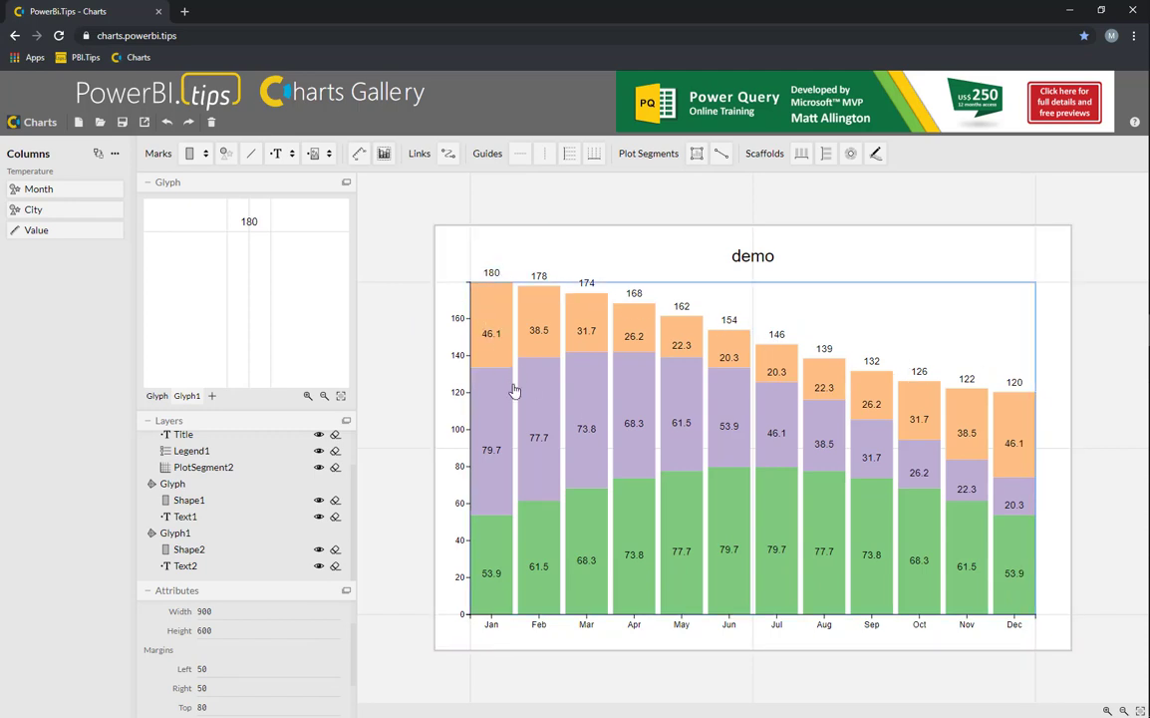
{"action": "mouse_move", "coordinate": [524, 347]}
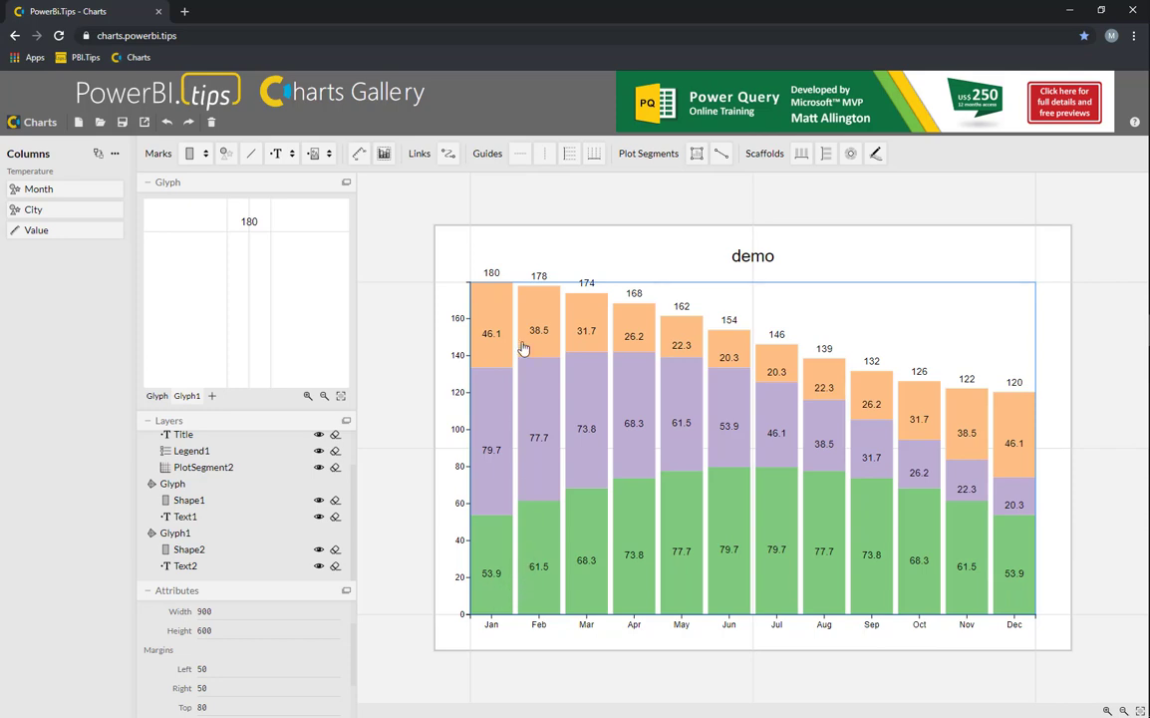
{"action": "mouse_move", "coordinate": [496, 335]}
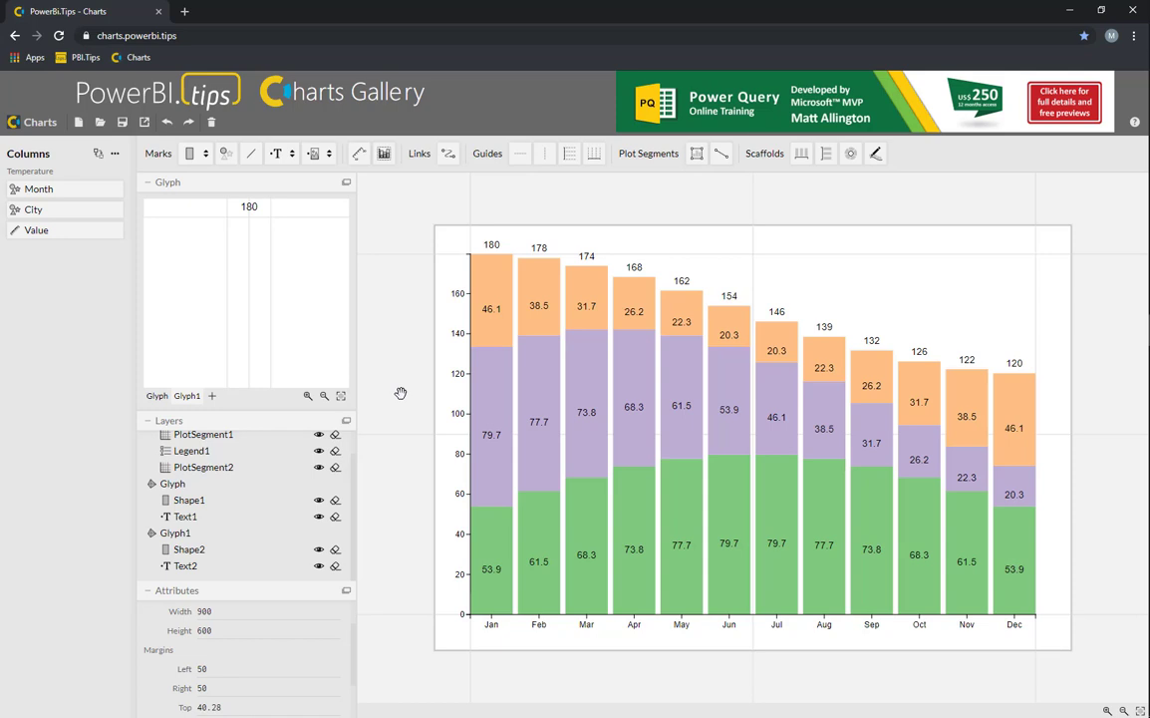
{"action": "mouse_move", "coordinate": [394, 384]}
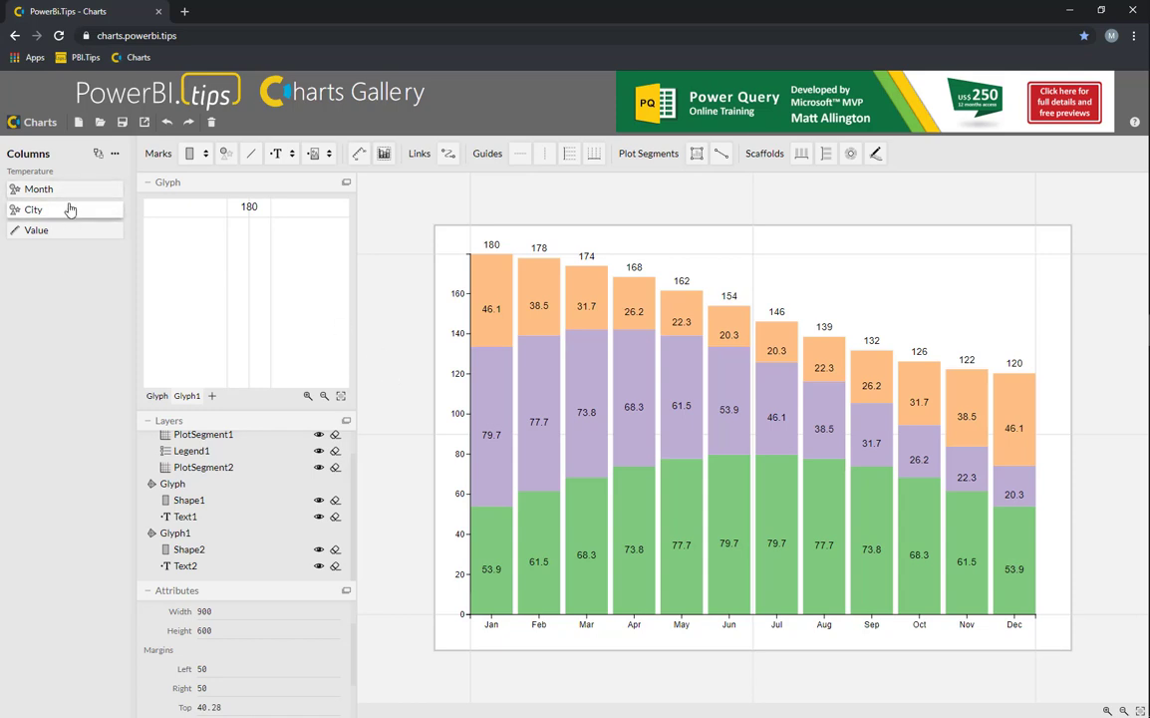
{"action": "mouse_move", "coordinate": [79, 215]}
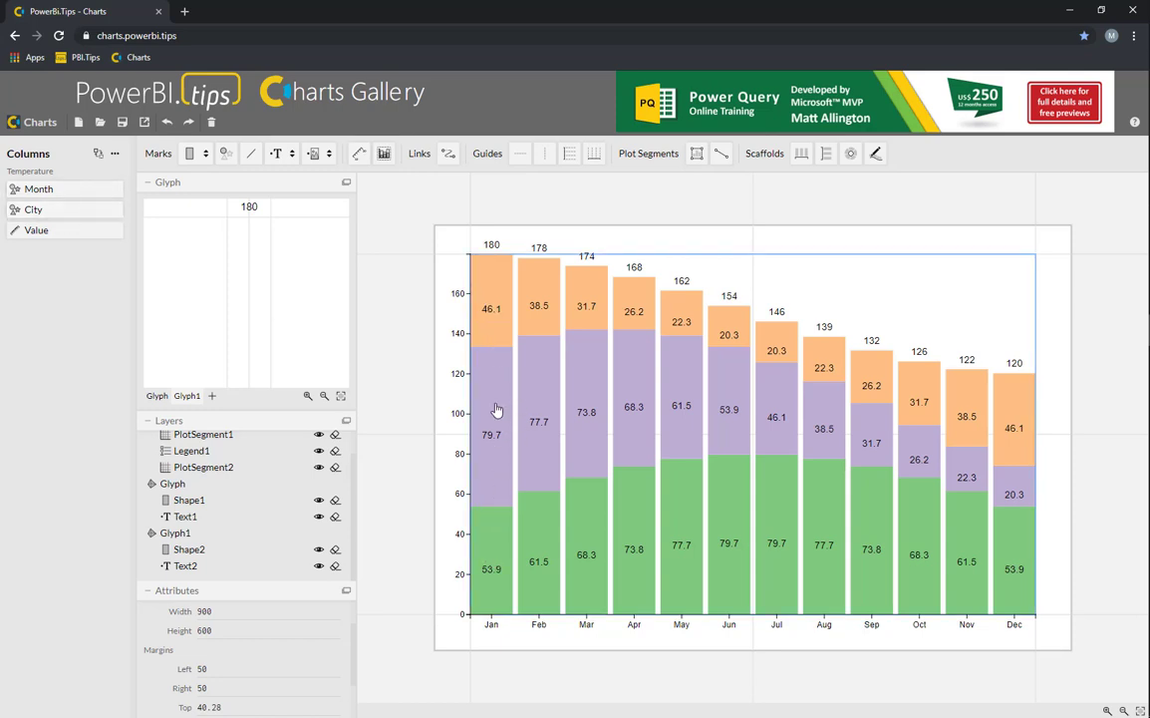
{"action": "mouse_move", "coordinate": [534, 314]}
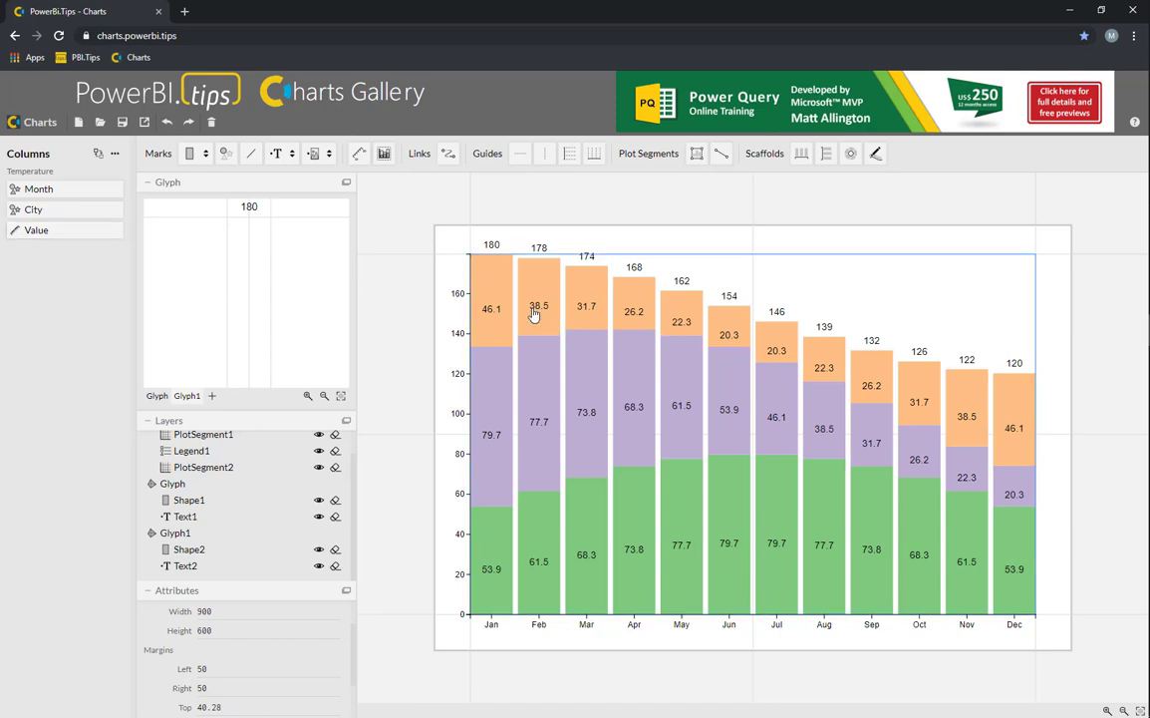
{"action": "mouse_move", "coordinate": [393, 379]}
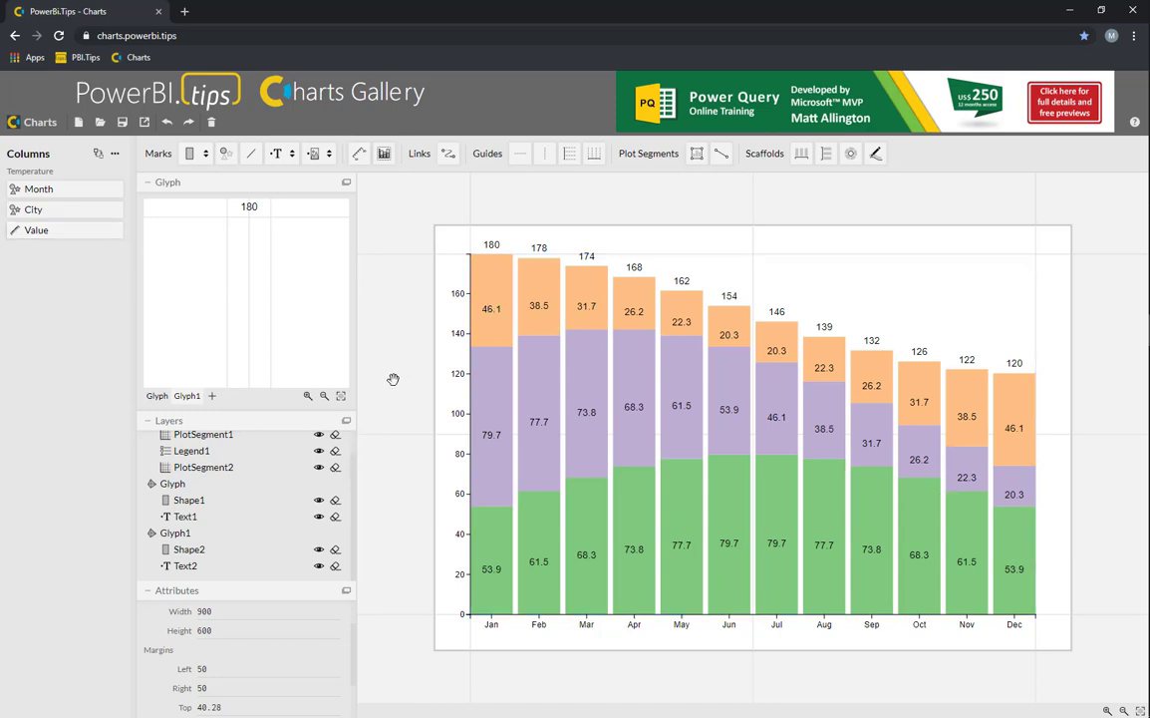
{"action": "mouse_move", "coordinate": [380, 335]}
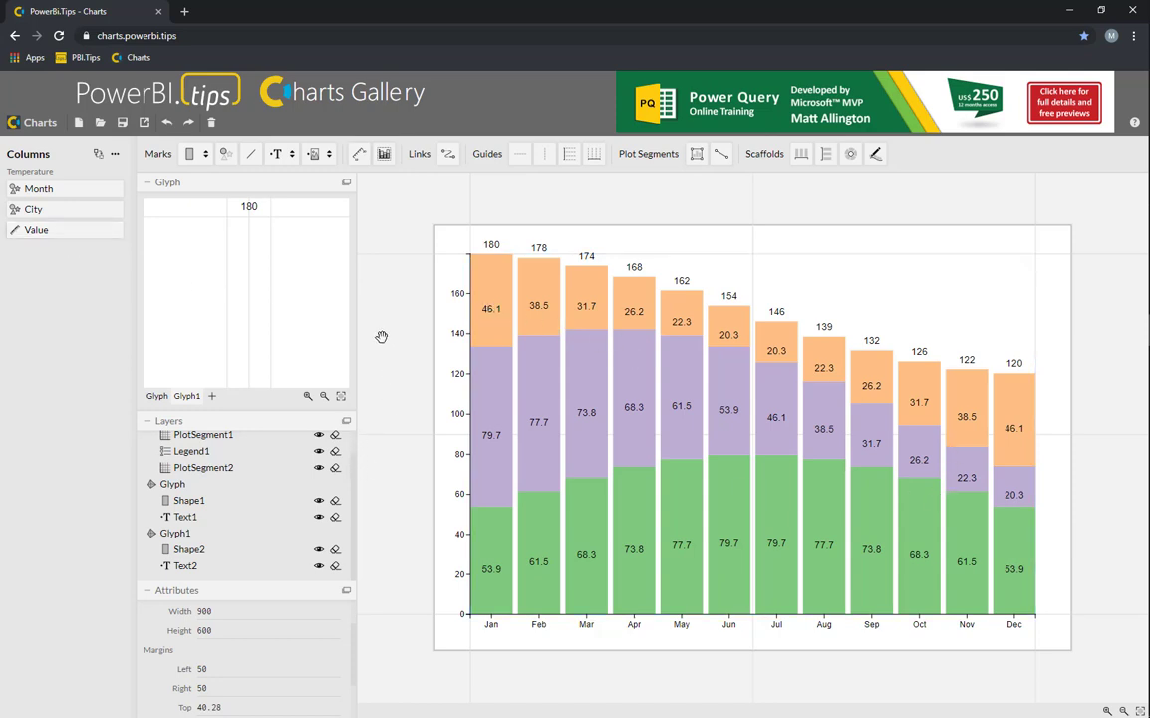